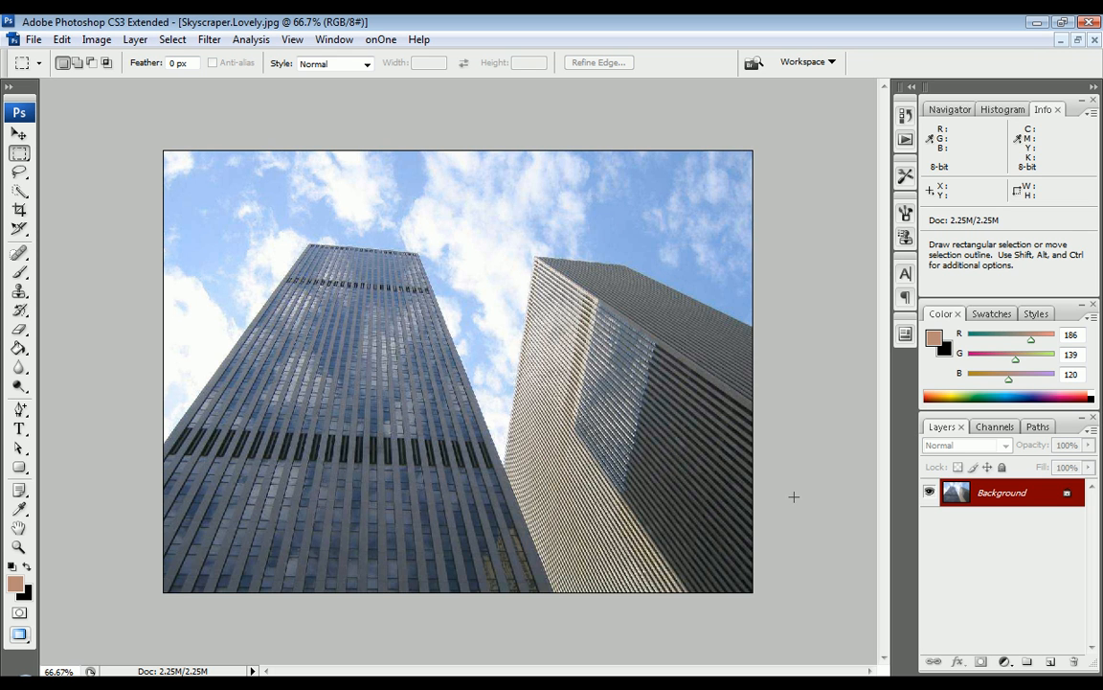
pyautogui.moveTo(771, 471)
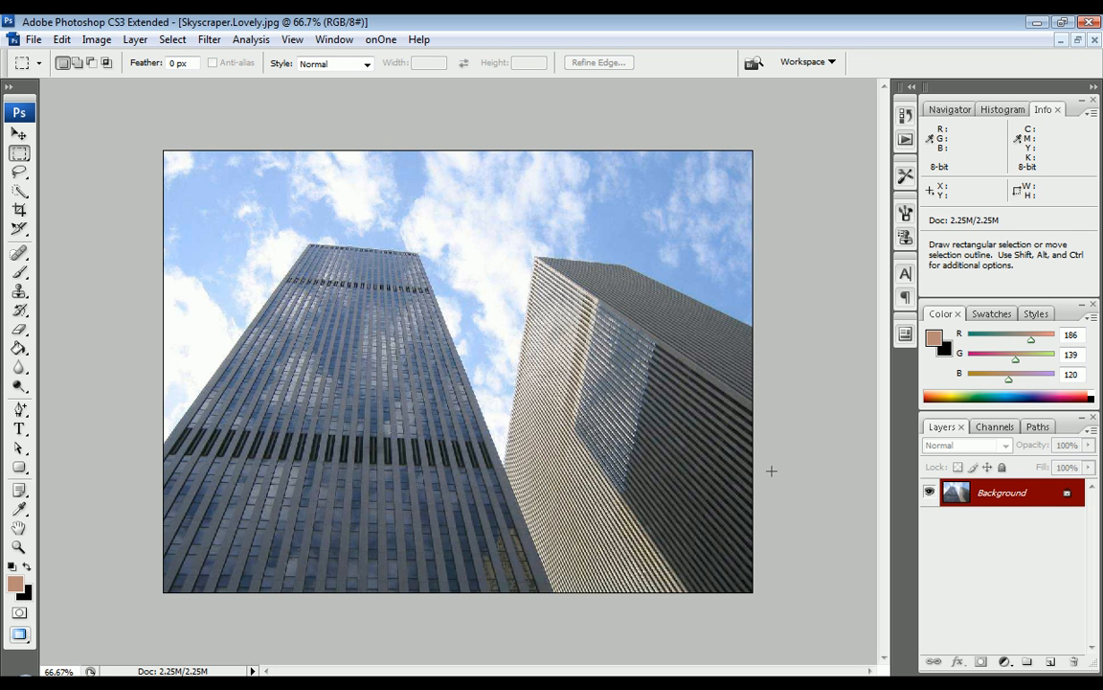
pyautogui.moveTo(414, 94)
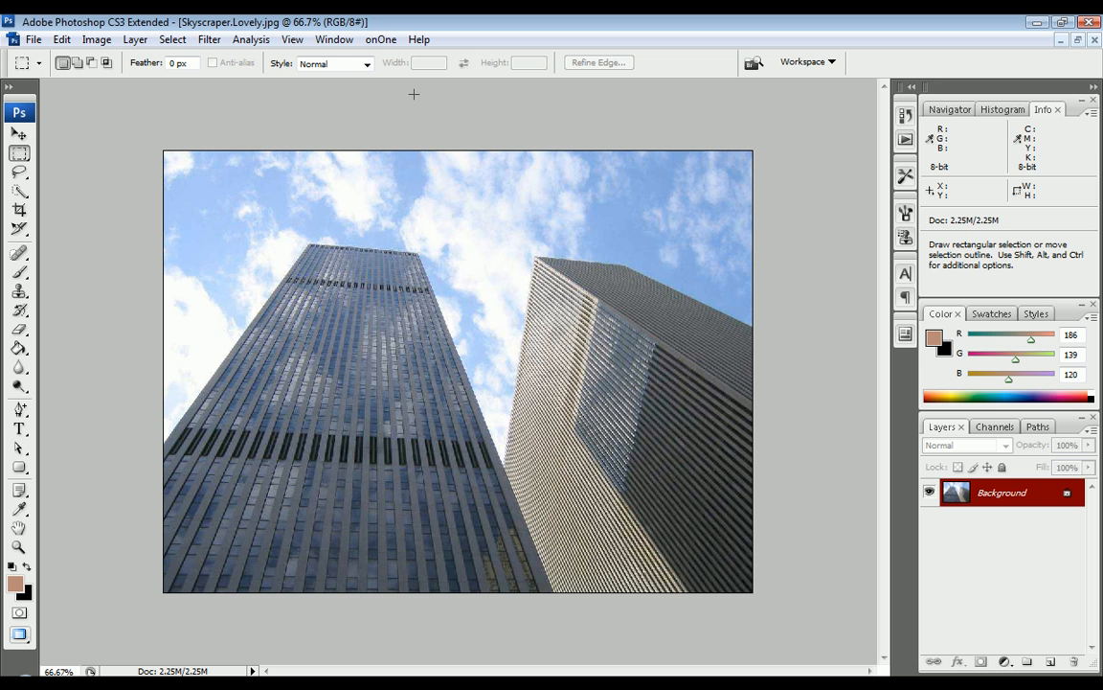
pyautogui.moveTo(632, 254)
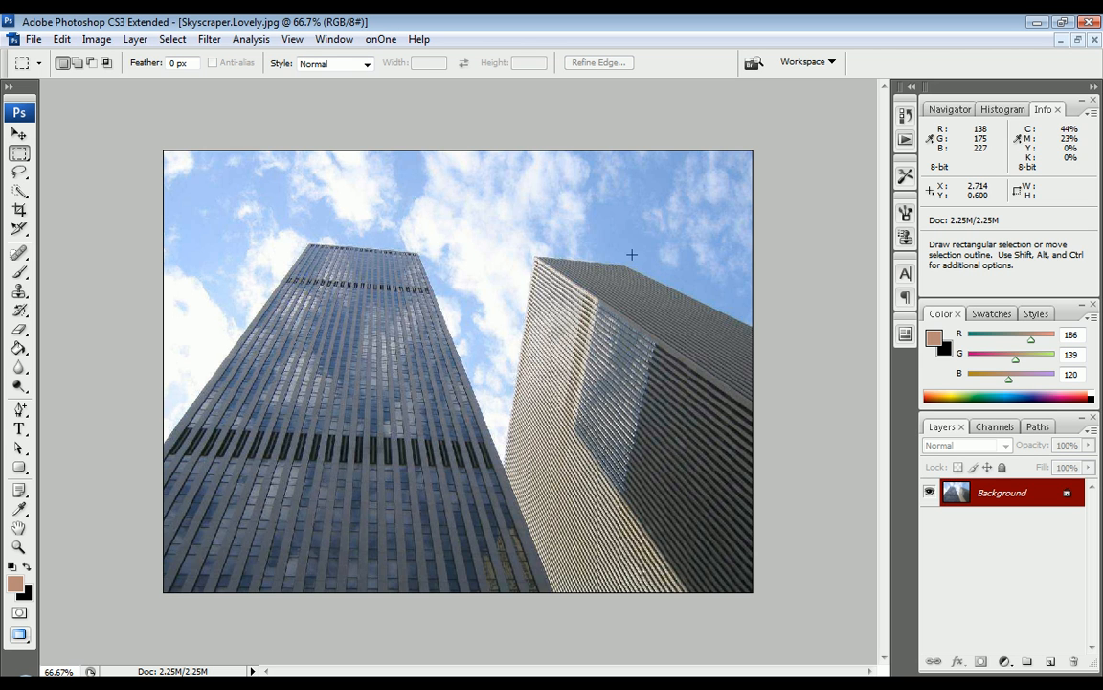
pyautogui.moveTo(544, 257)
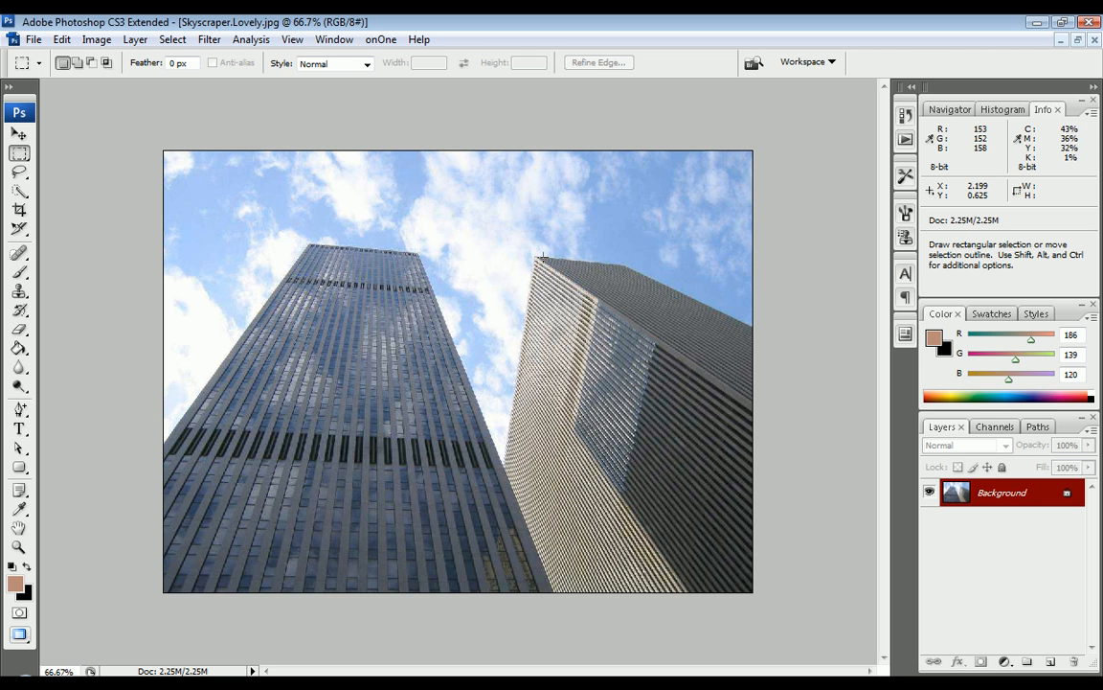
pyautogui.moveTo(605, 316)
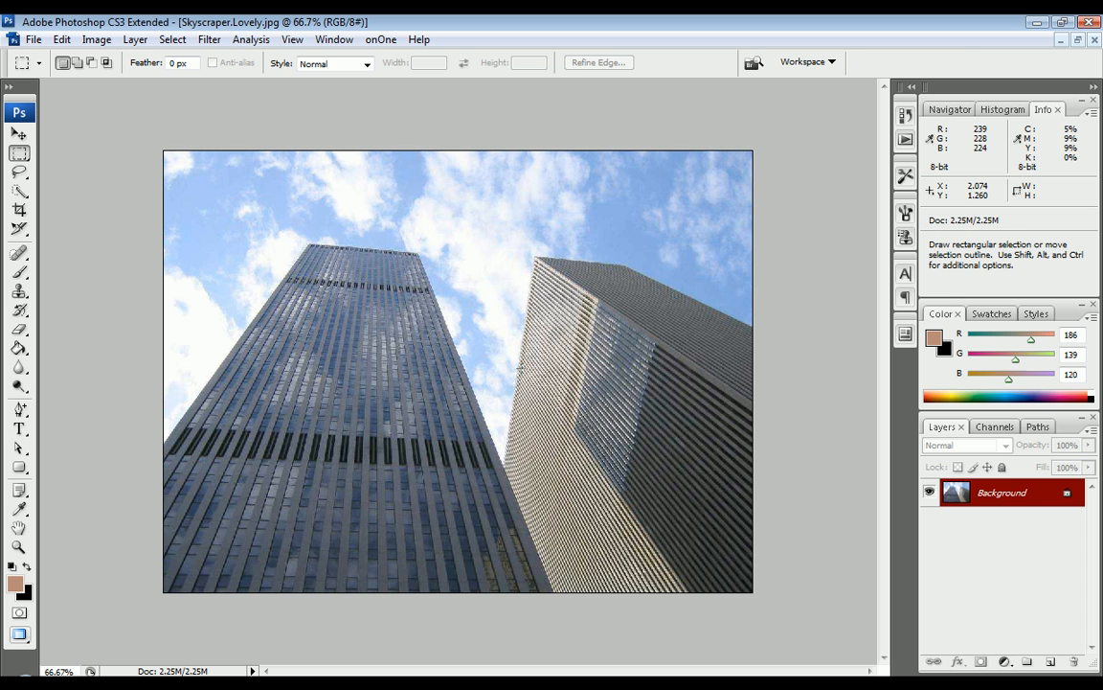
pyautogui.moveTo(297, 327)
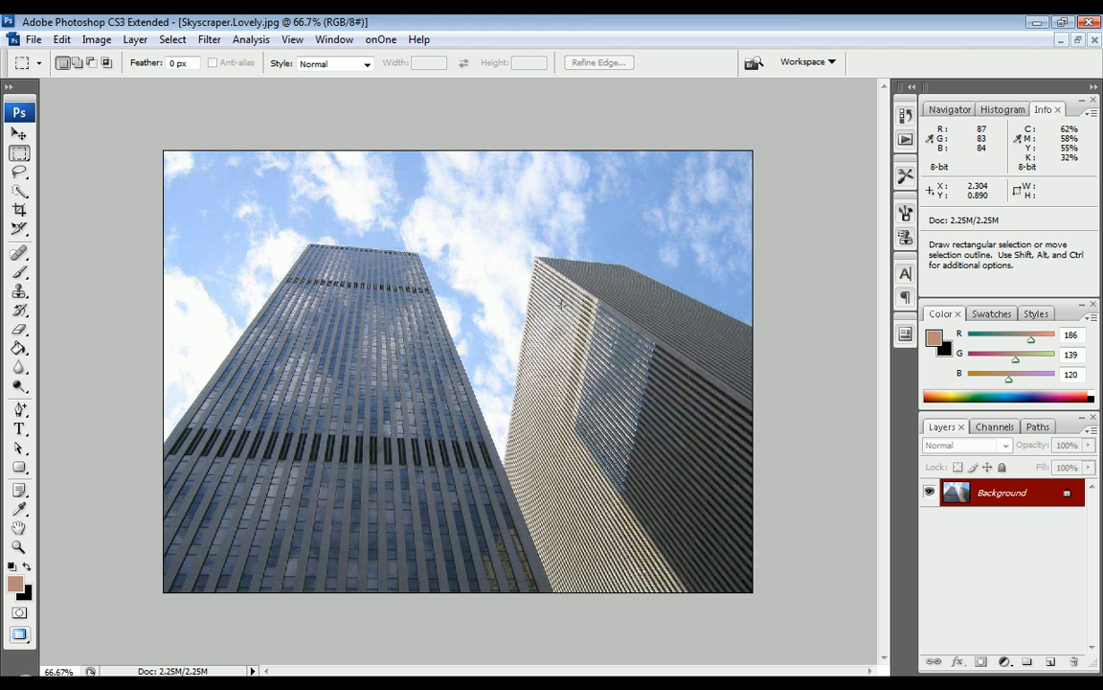
pyautogui.moveTo(325, 272)
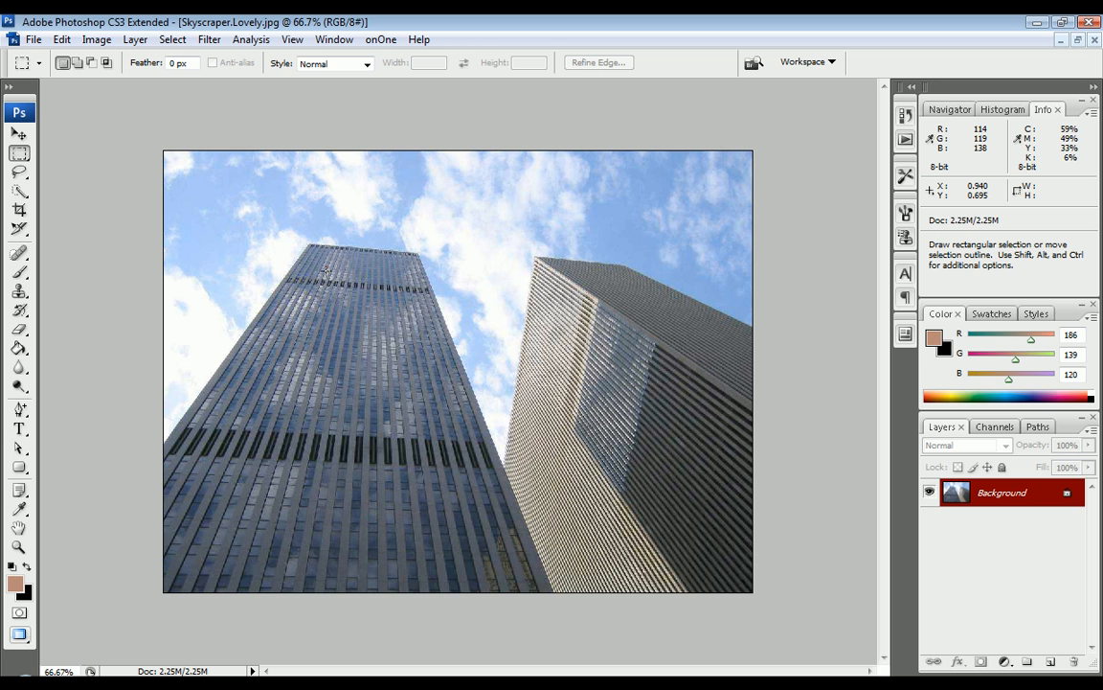
pyautogui.moveTo(398, 295)
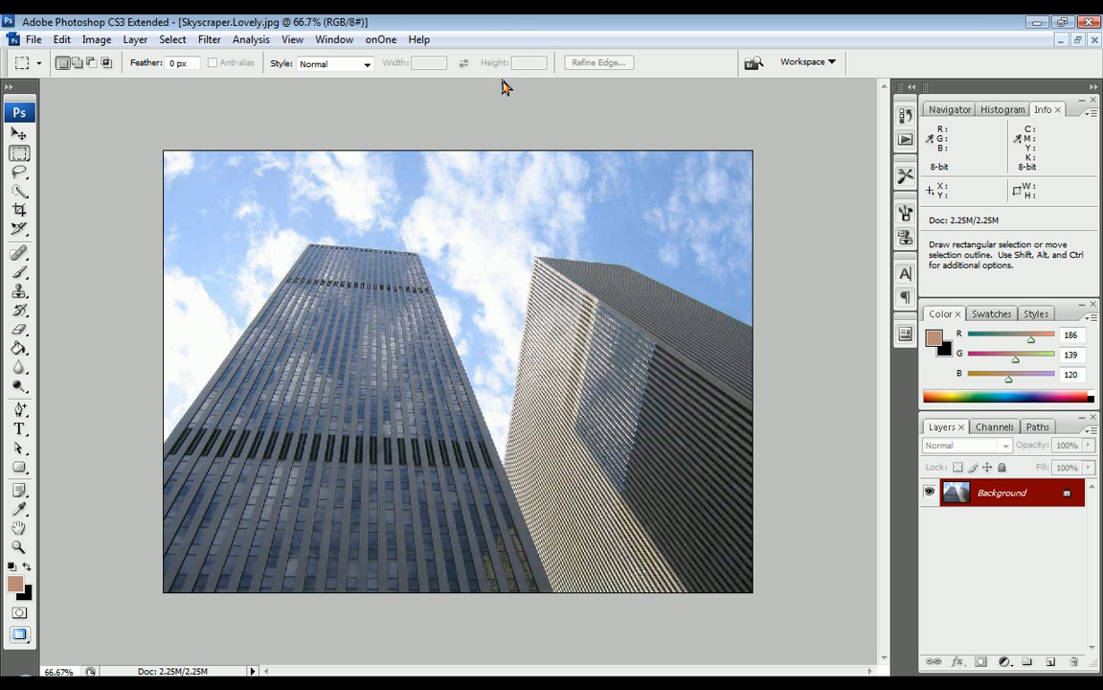
pyautogui.moveTo(510, 46)
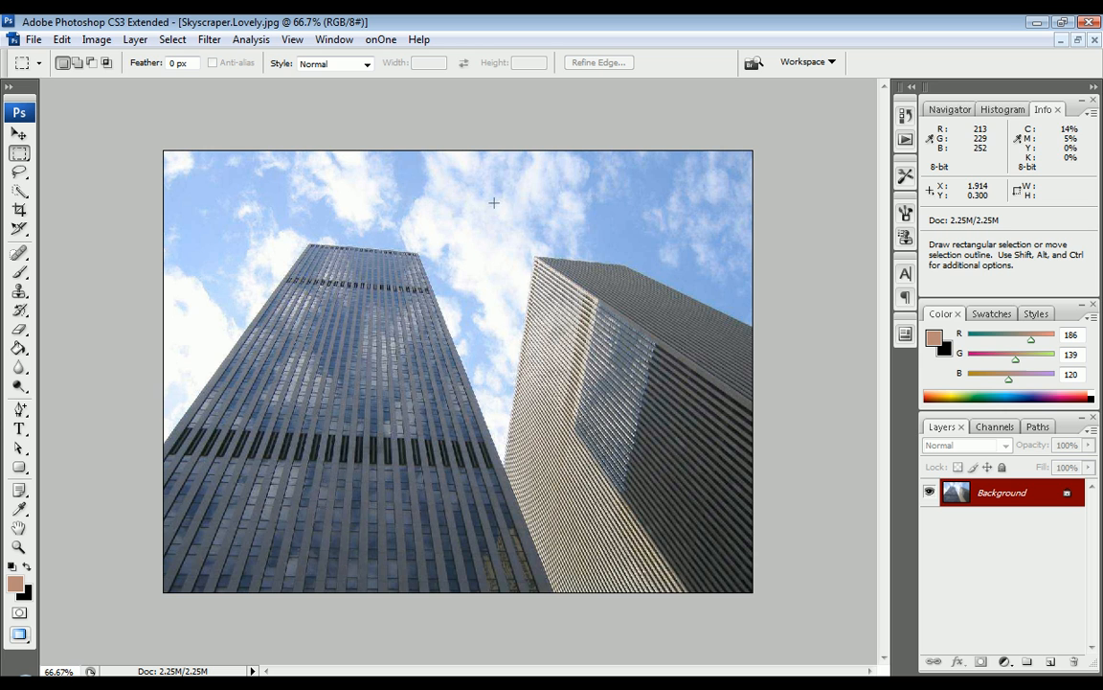
pyautogui.moveTo(281, 131)
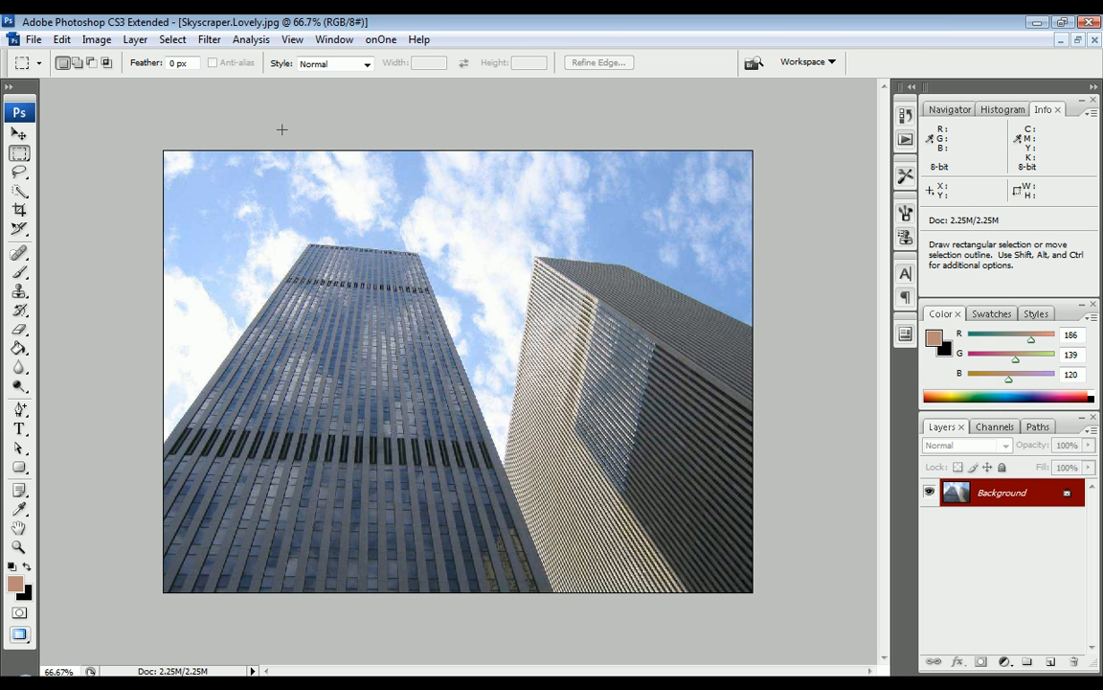
pyautogui.moveTo(322, 311)
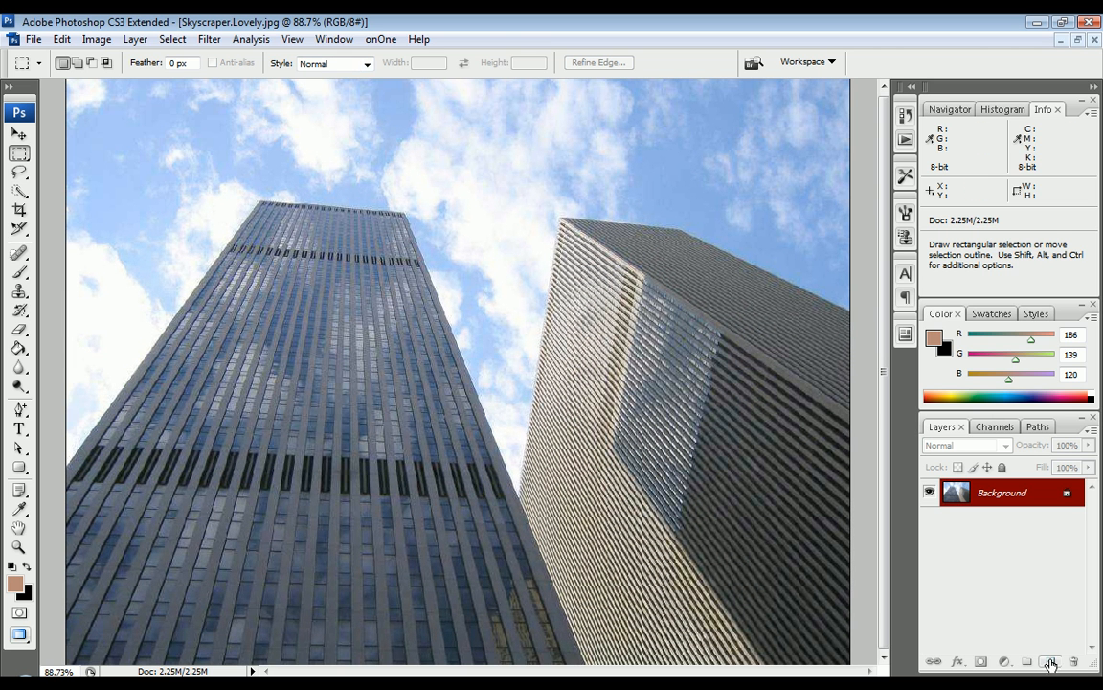
# Step: Add a new empty layer above the photo and launch the Vanishing Point filter
pyautogui.click(1049, 661)
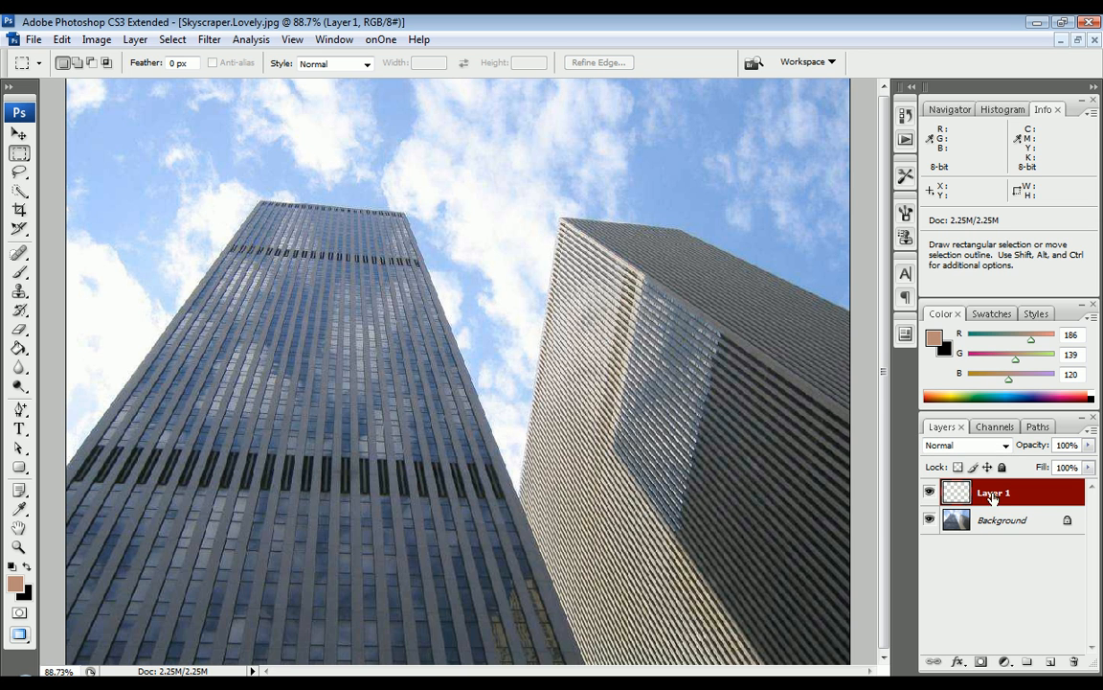
pyautogui.click(209, 38)
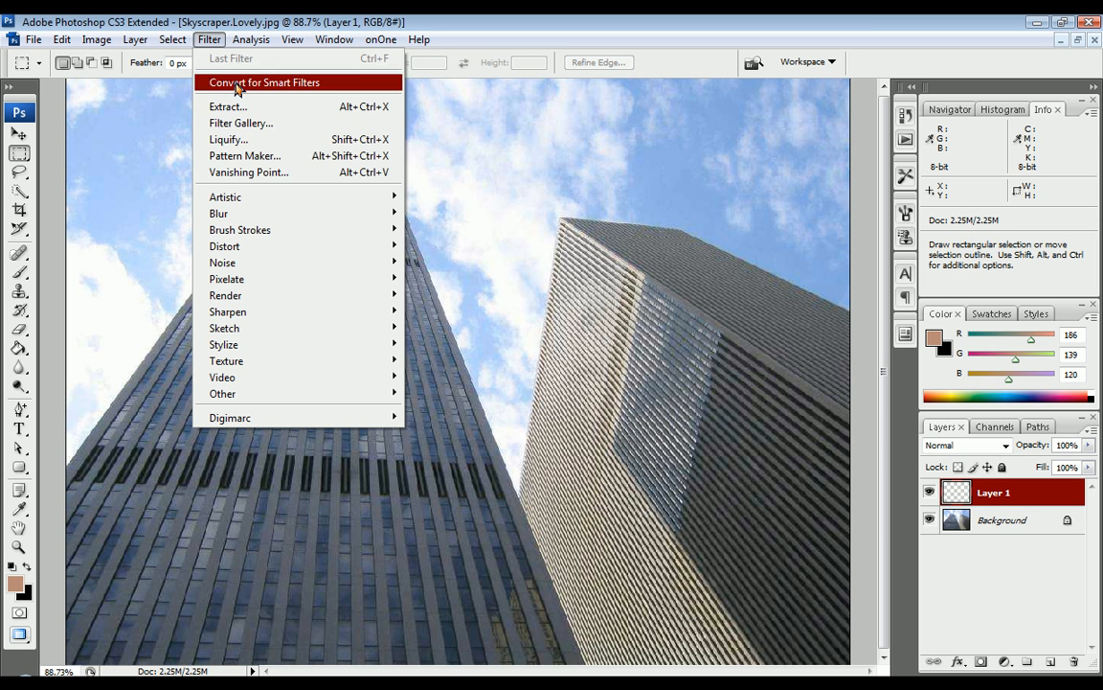
pyautogui.moveTo(265, 173)
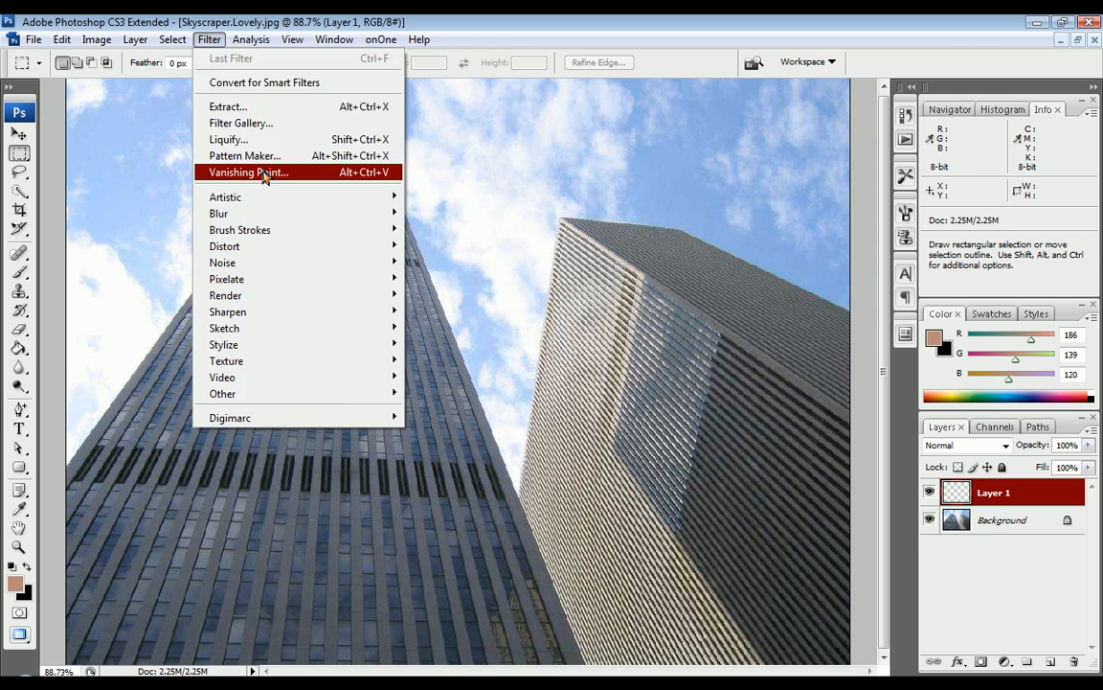
pyautogui.click(249, 173)
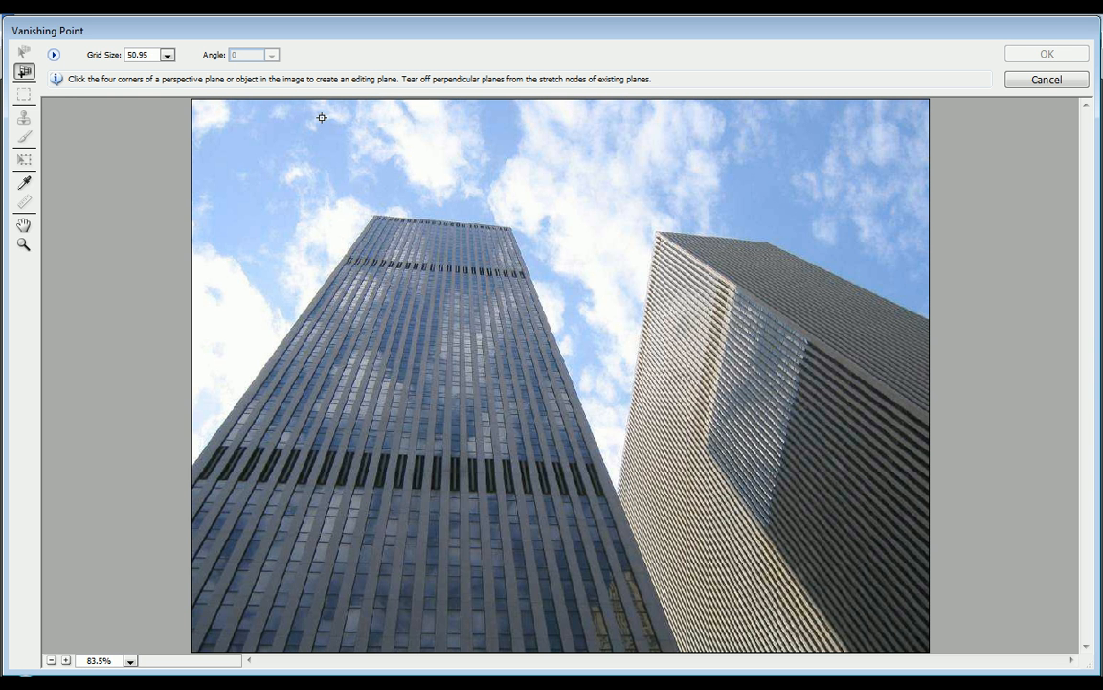
pyautogui.moveTo(236, 458)
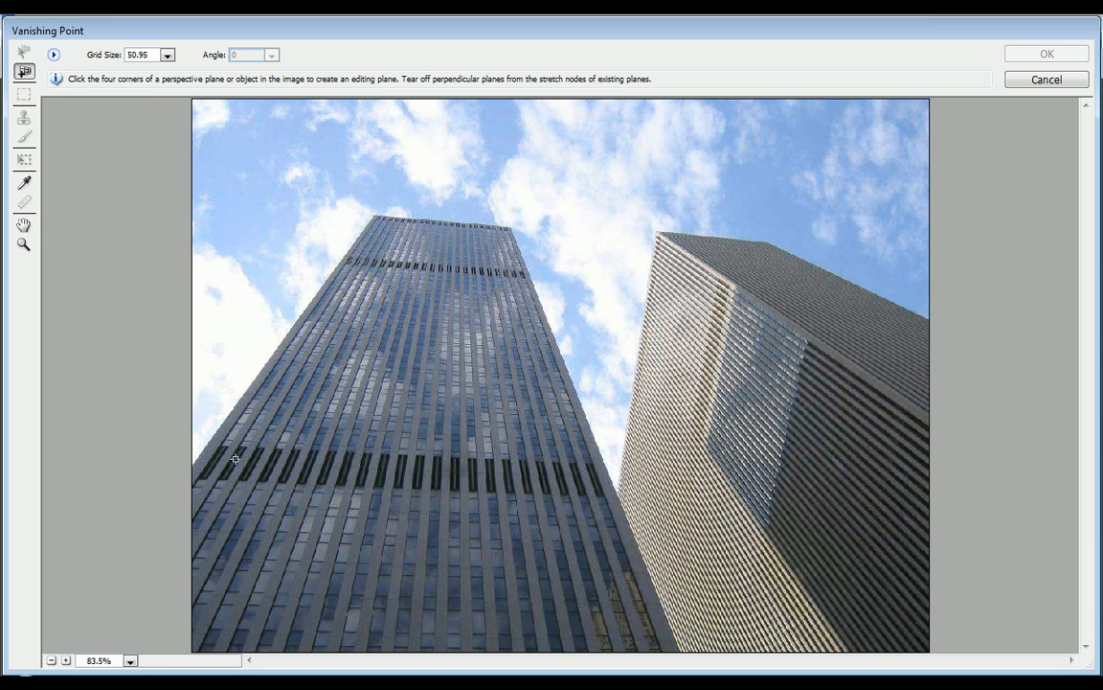
pyautogui.moveTo(372, 291)
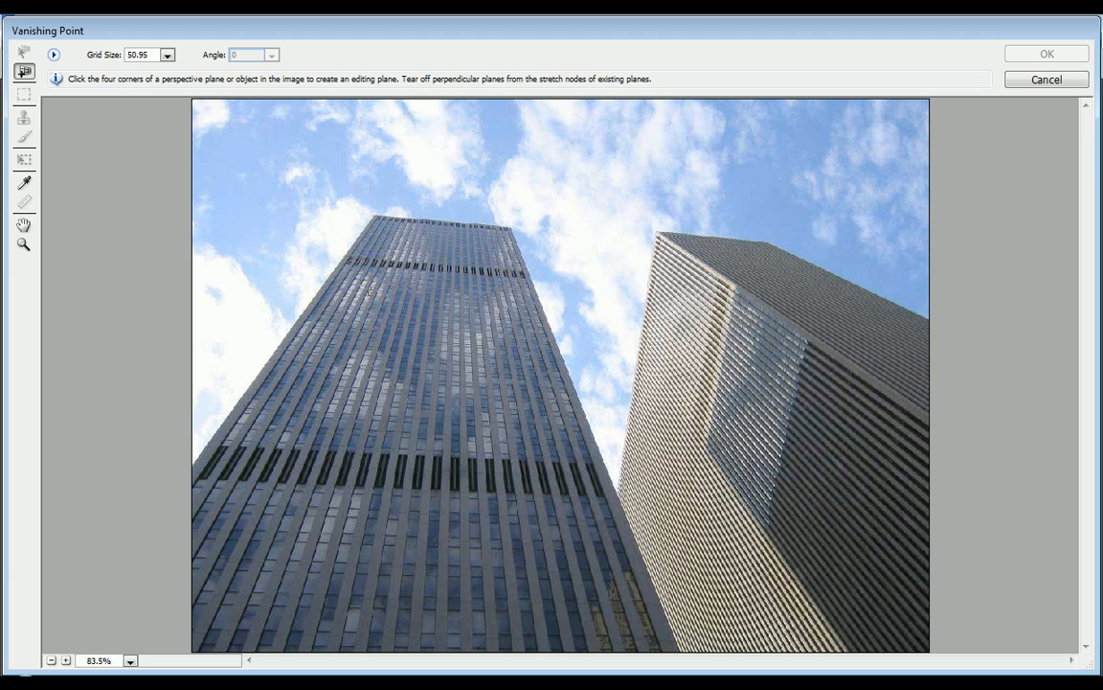
pyautogui.moveTo(192, 421)
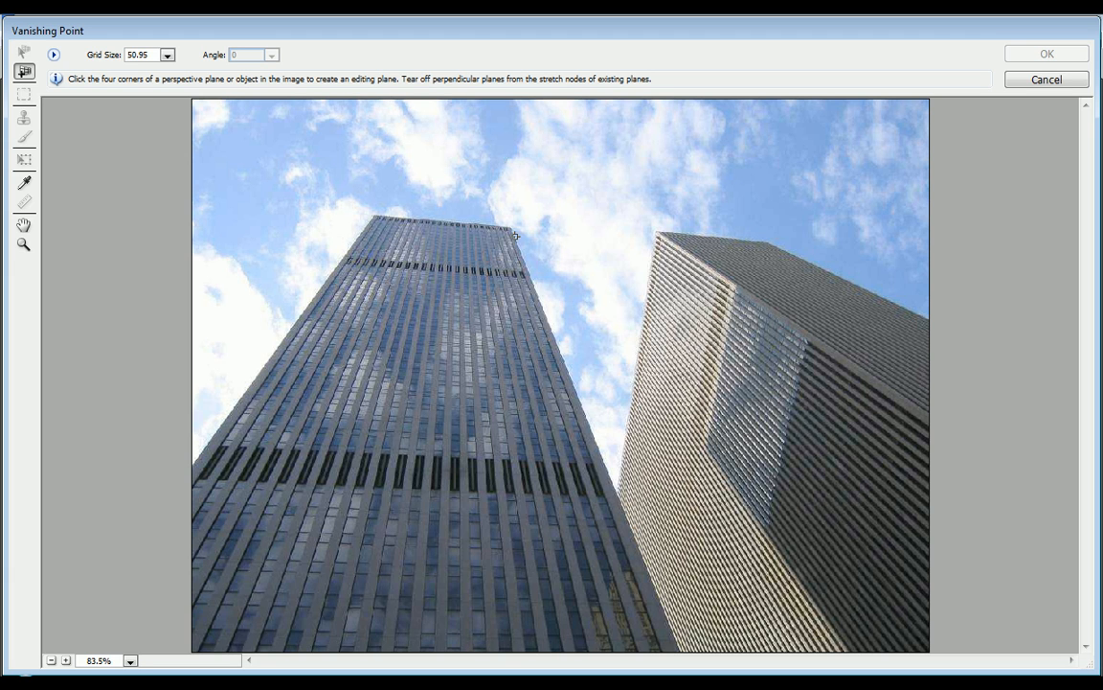
# Step: Zoom the preview to 200% on the left tower's facade and pick the Create Plane tool
pyautogui.click(23, 245)
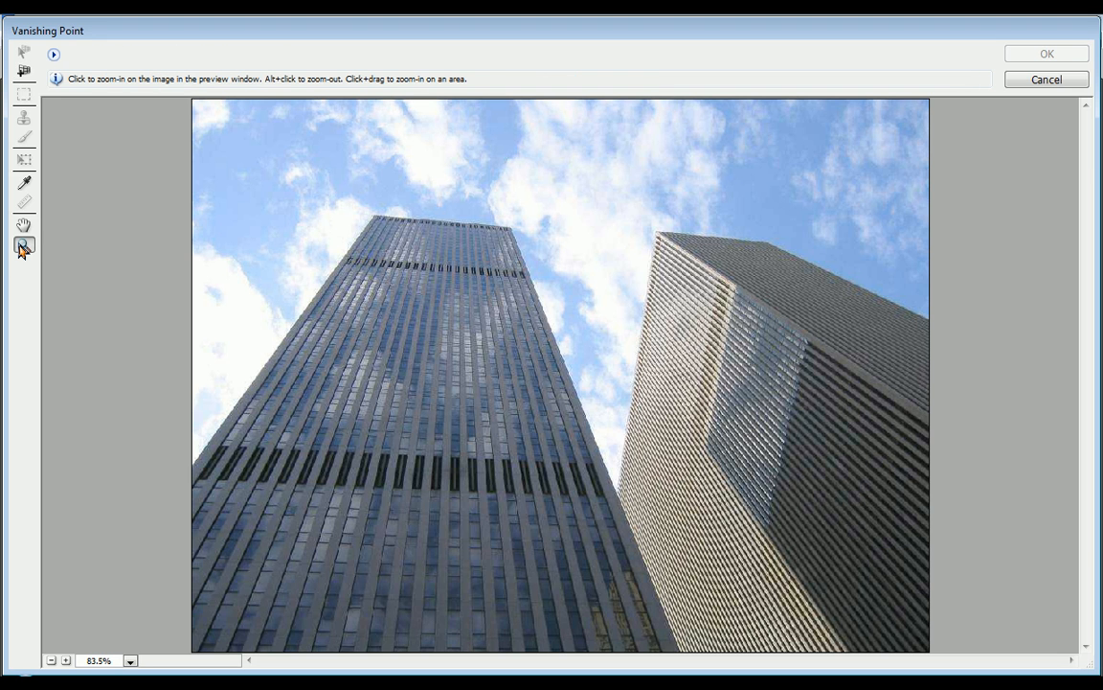
pyautogui.click(238, 251)
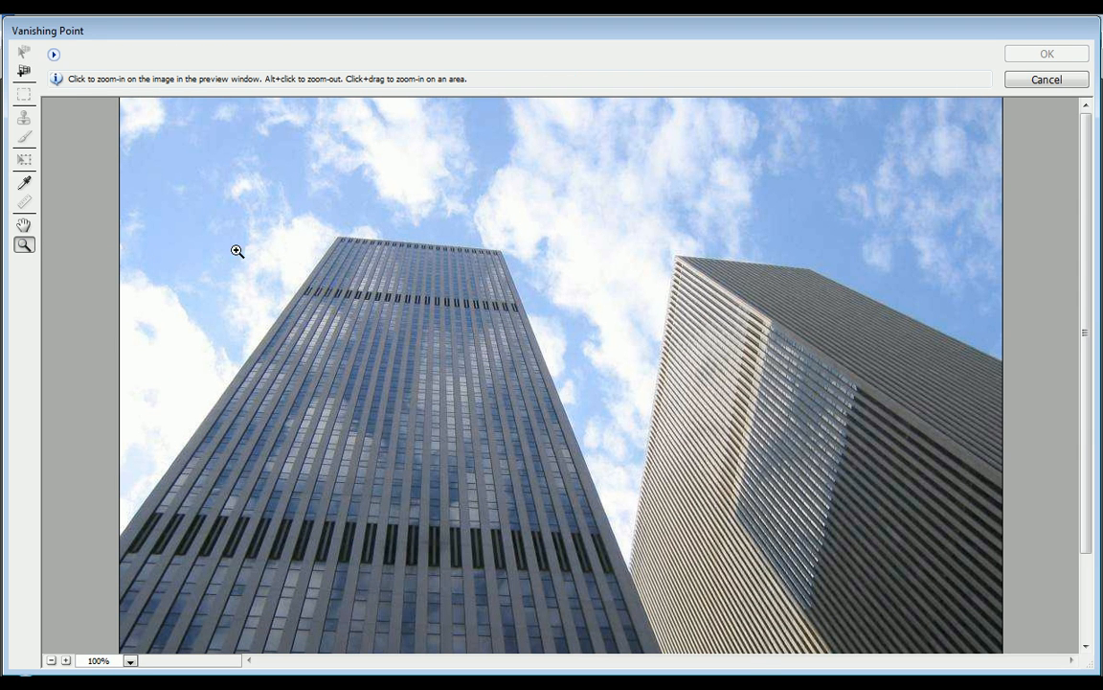
pyautogui.click(237, 251)
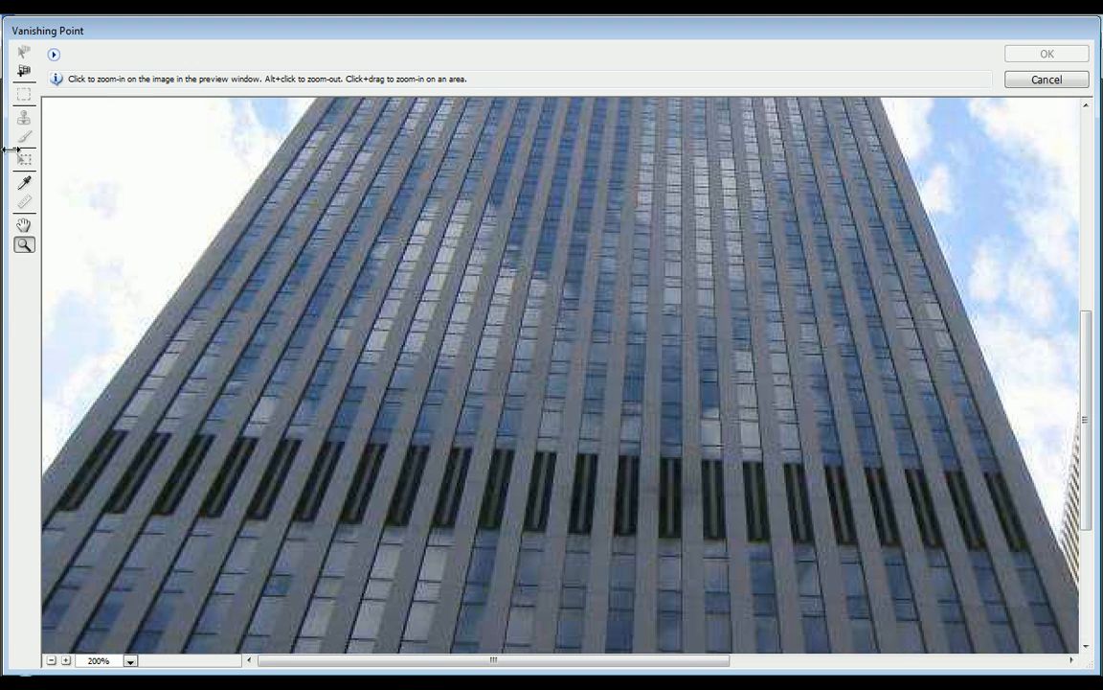
pyautogui.click(23, 74)
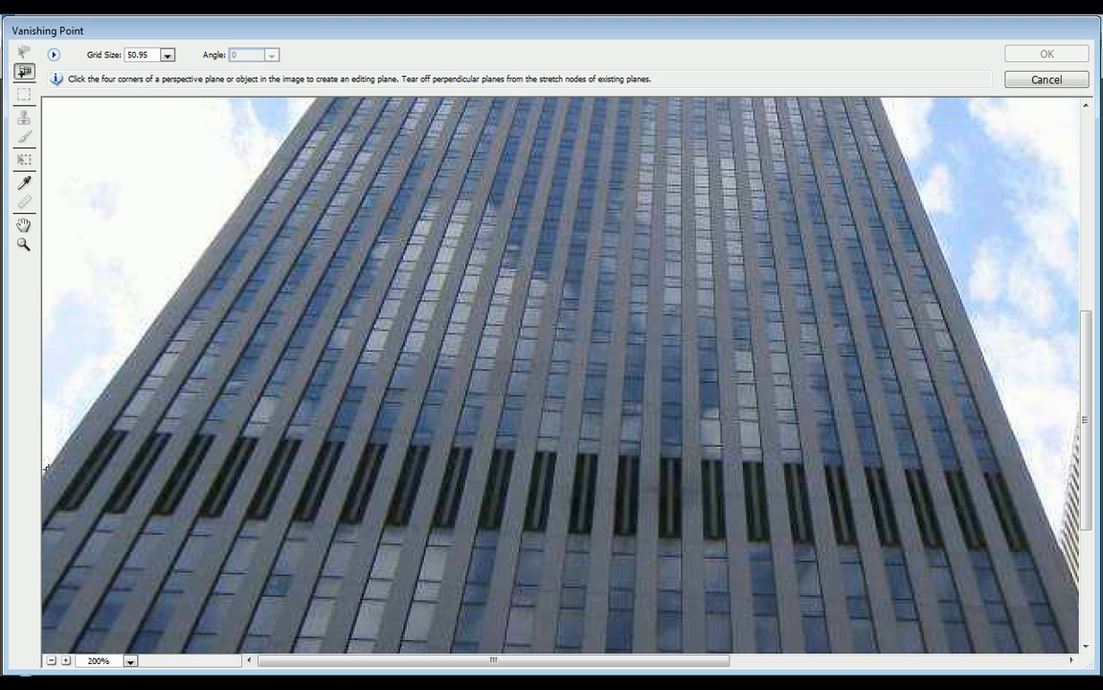
pyautogui.moveTo(101, 429)
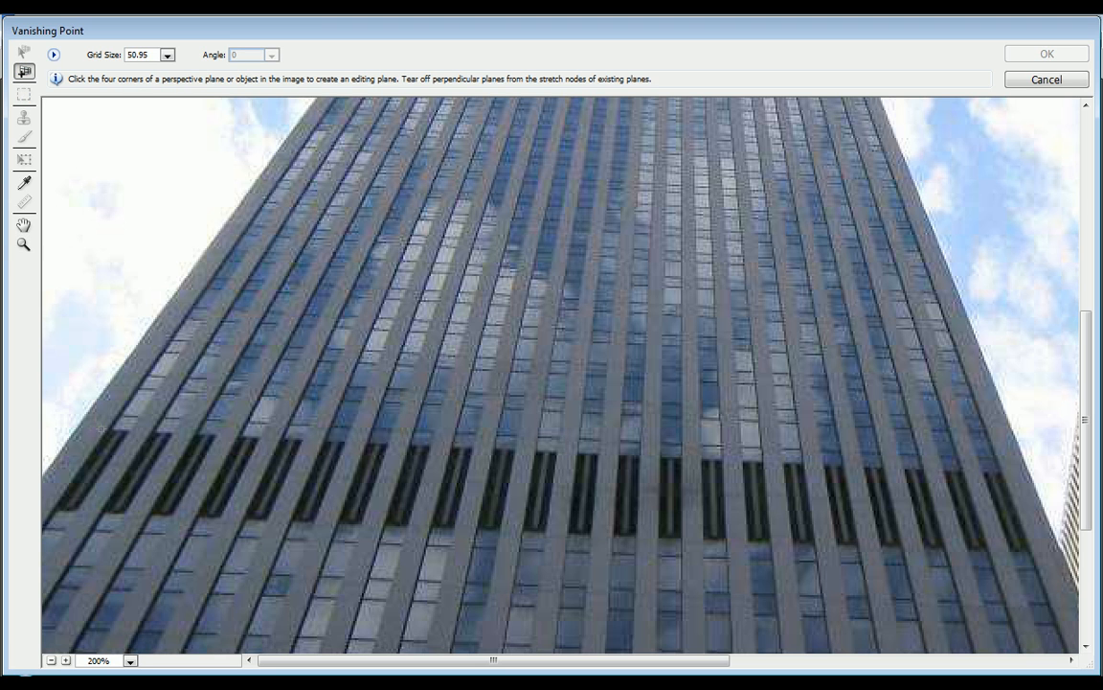
pyautogui.moveTo(101, 427)
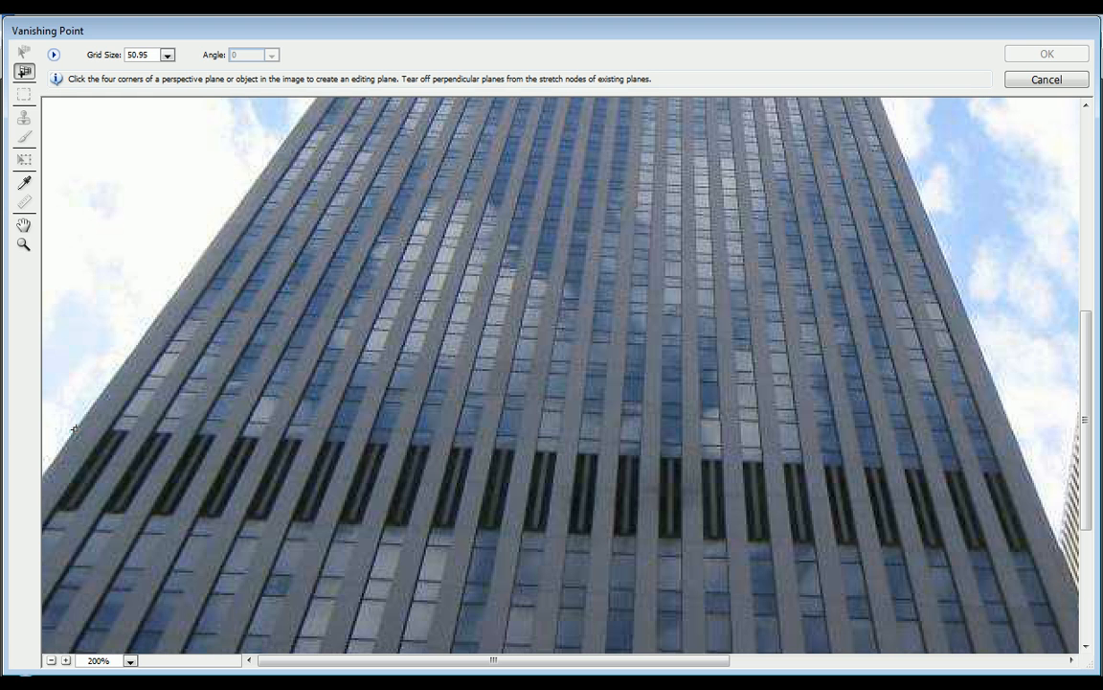
# Step: Draw a perspective plane over the left tower's front face from window band to roof, and adjust the grid size
pyautogui.click(1042, 468)
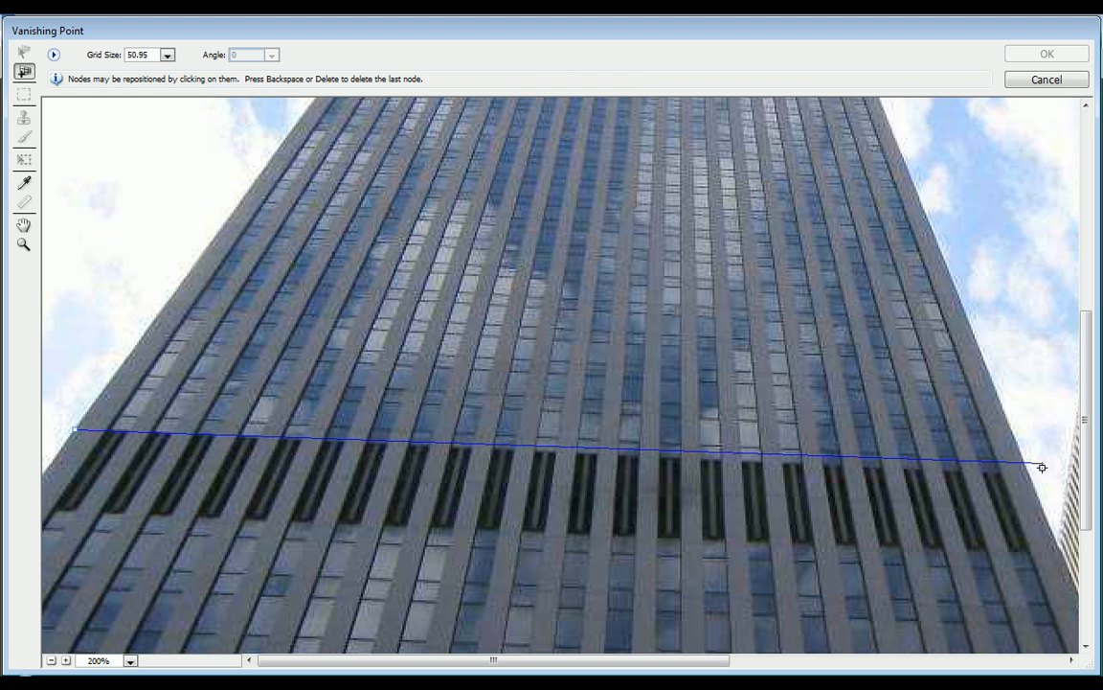
pyautogui.moveTo(1042, 467); pyautogui.dragTo(1027, 468)
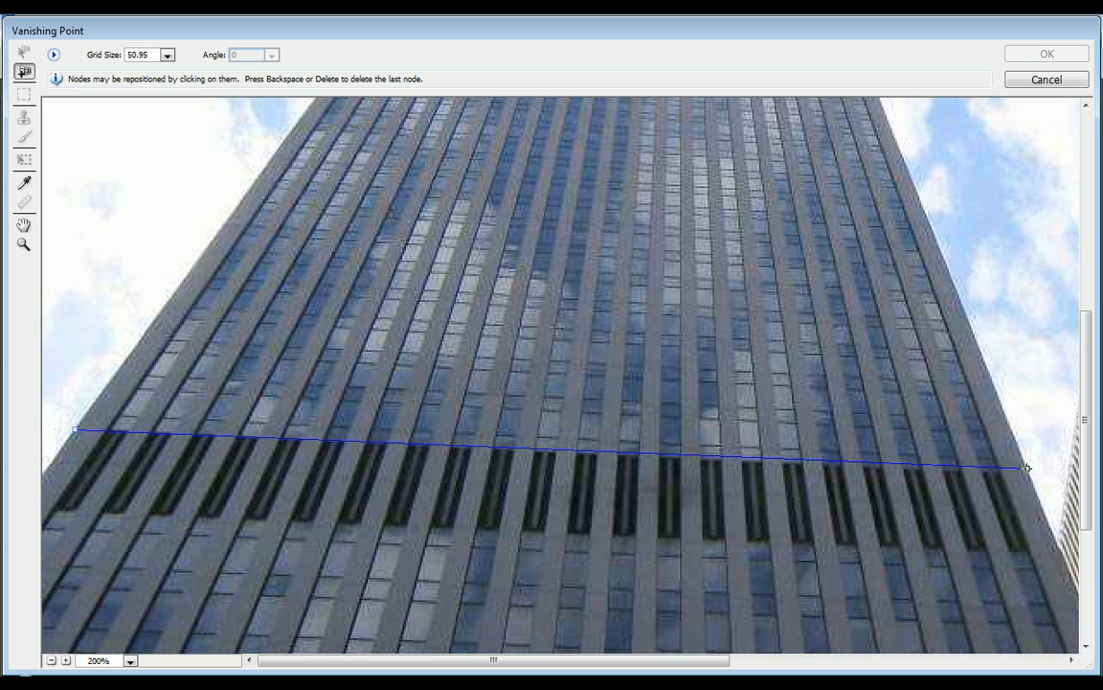
pyautogui.moveTo(1027, 468); pyautogui.dragTo(1026, 471)
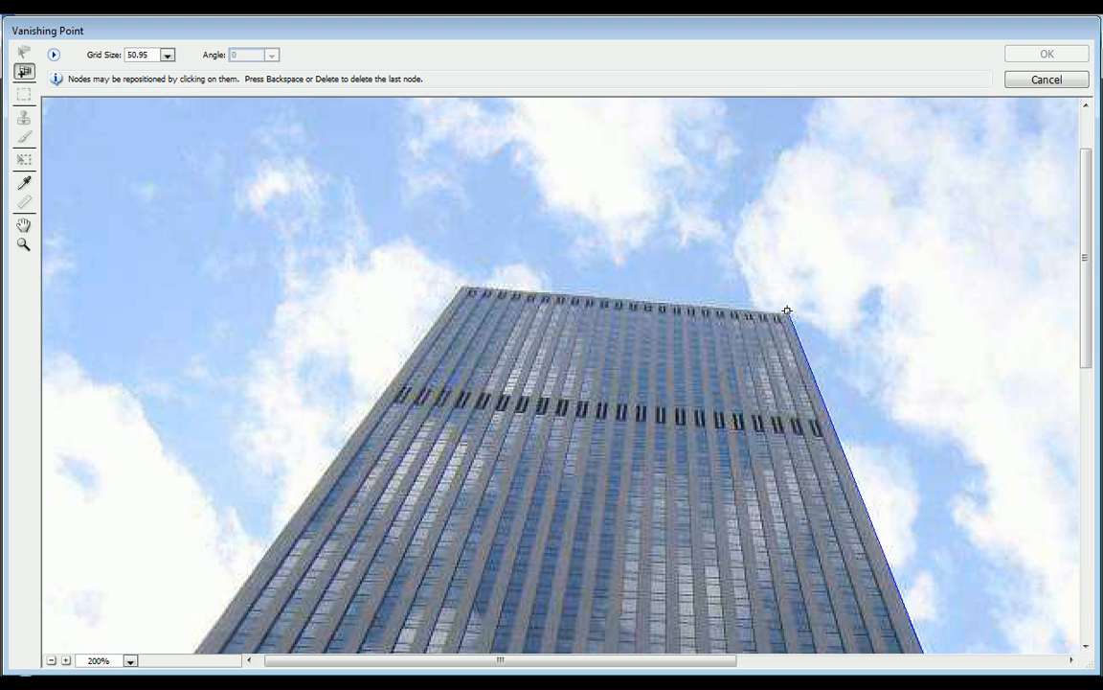
pyautogui.click(662, 295)
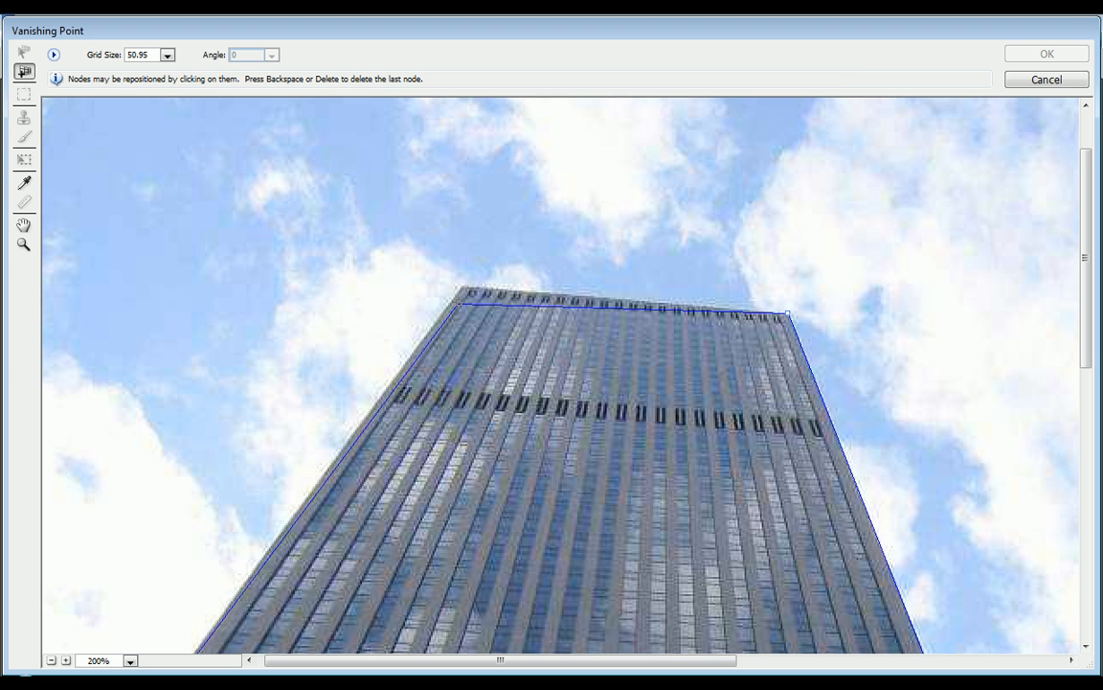
pyautogui.moveTo(460, 295); pyautogui.dragTo(460, 288)
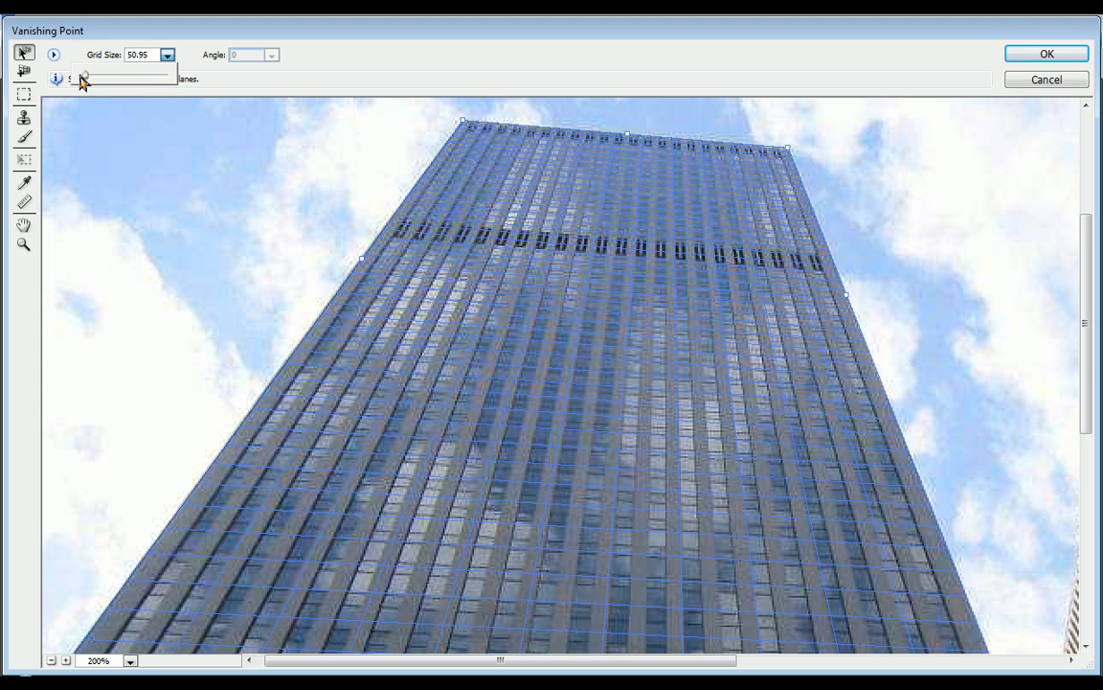
pyautogui.moveTo(85, 76); pyautogui.dragTo(105, 77)
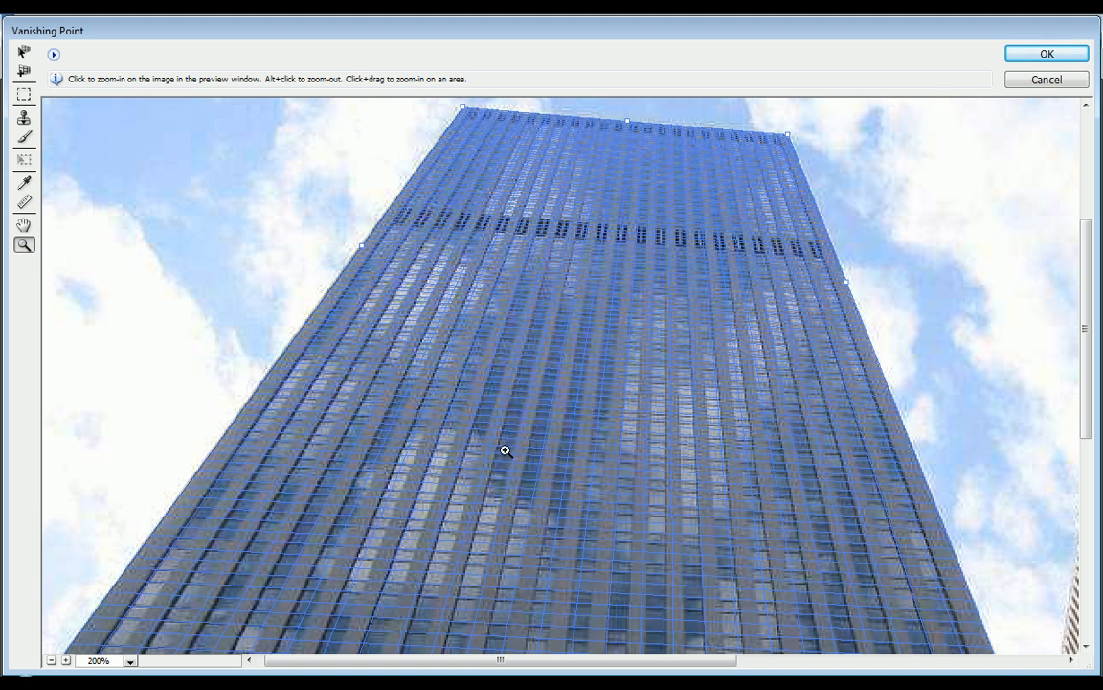
pyautogui.moveTo(23, 246)
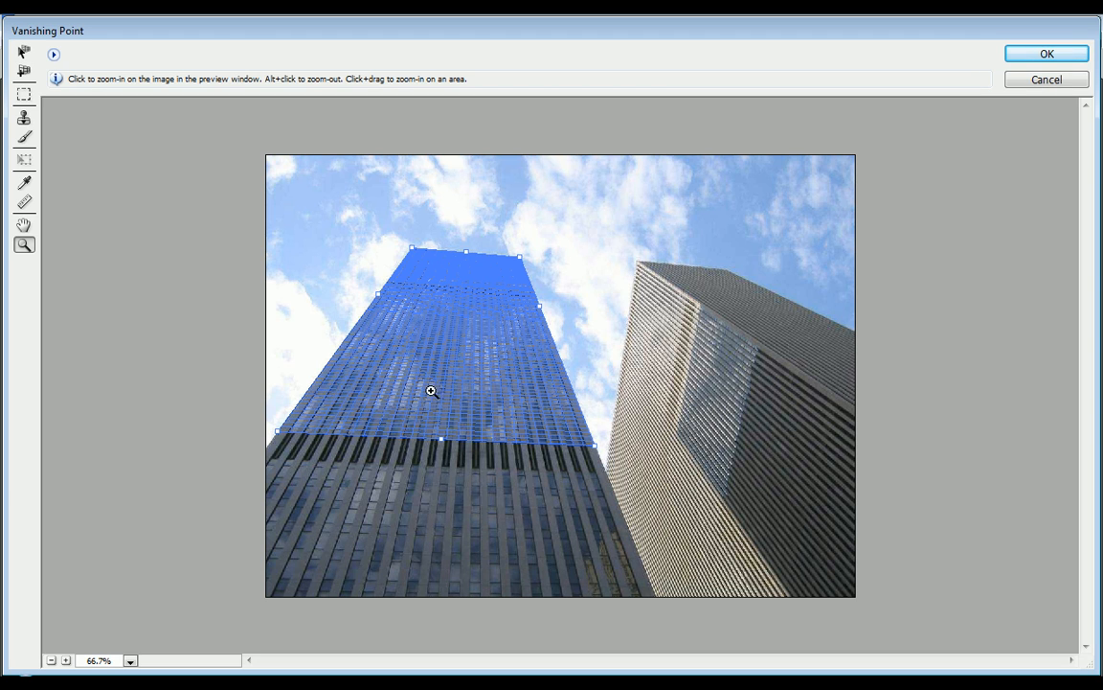
pyautogui.moveTo(353, 322)
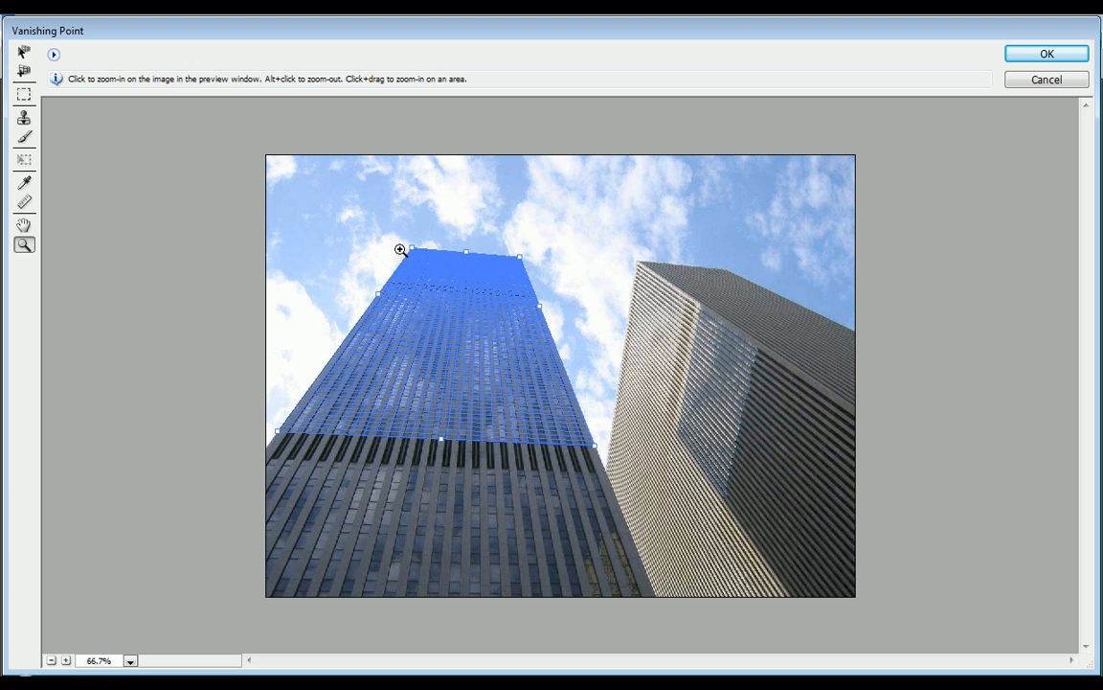
pyautogui.moveTo(366, 345)
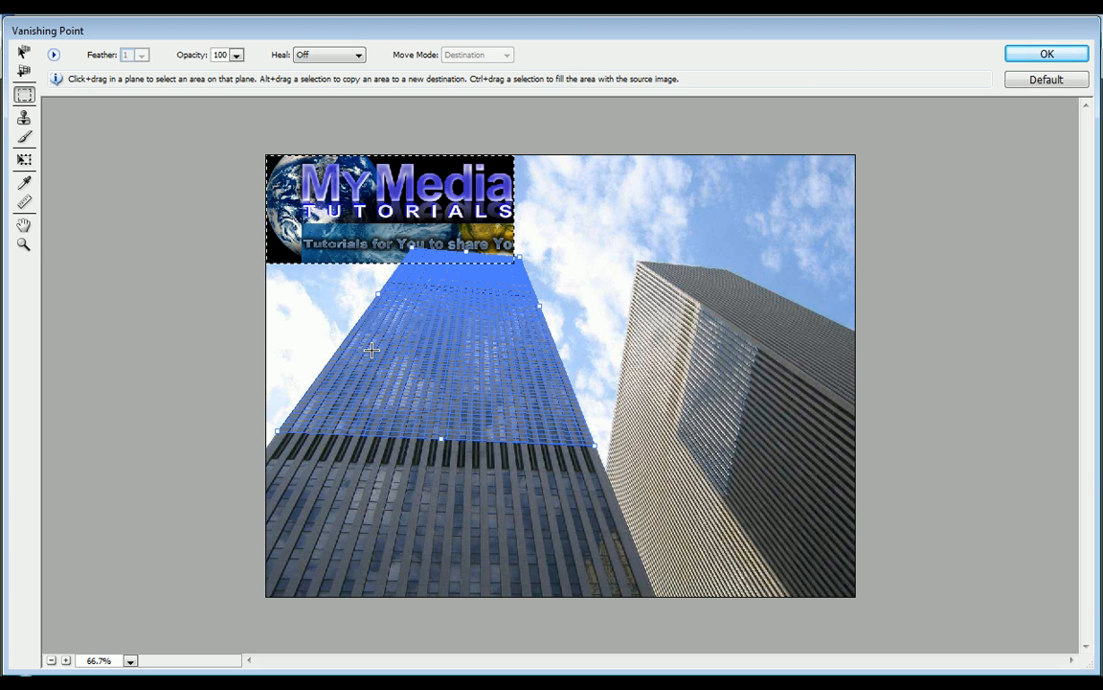
# Step: Move the pasted logo onto the left tower's plane and scale it to a readable size
pyautogui.moveTo(393, 207); pyautogui.dragTo(440, 287)
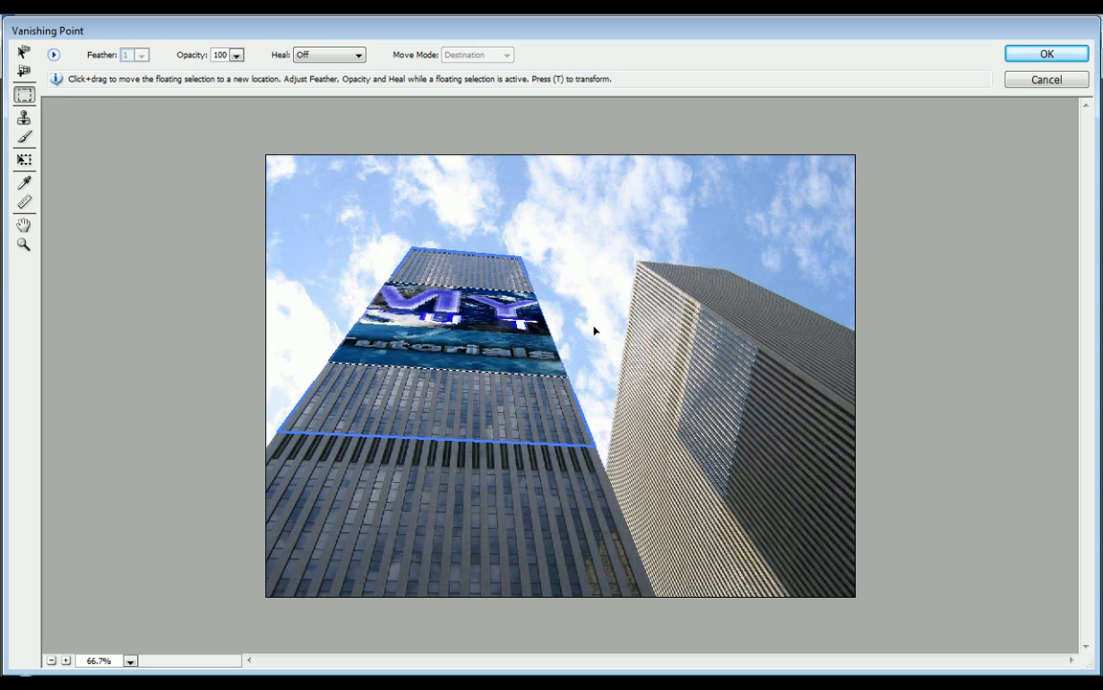
pyautogui.moveTo(440, 307); pyautogui.dragTo(737, 252)
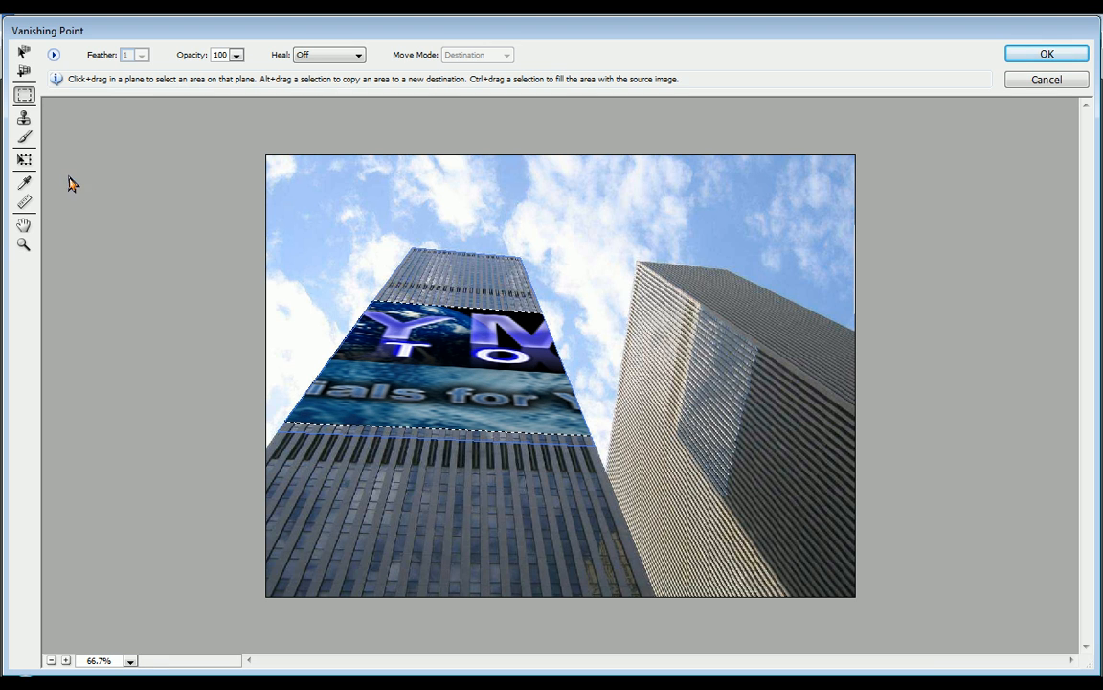
pyautogui.click(23, 161)
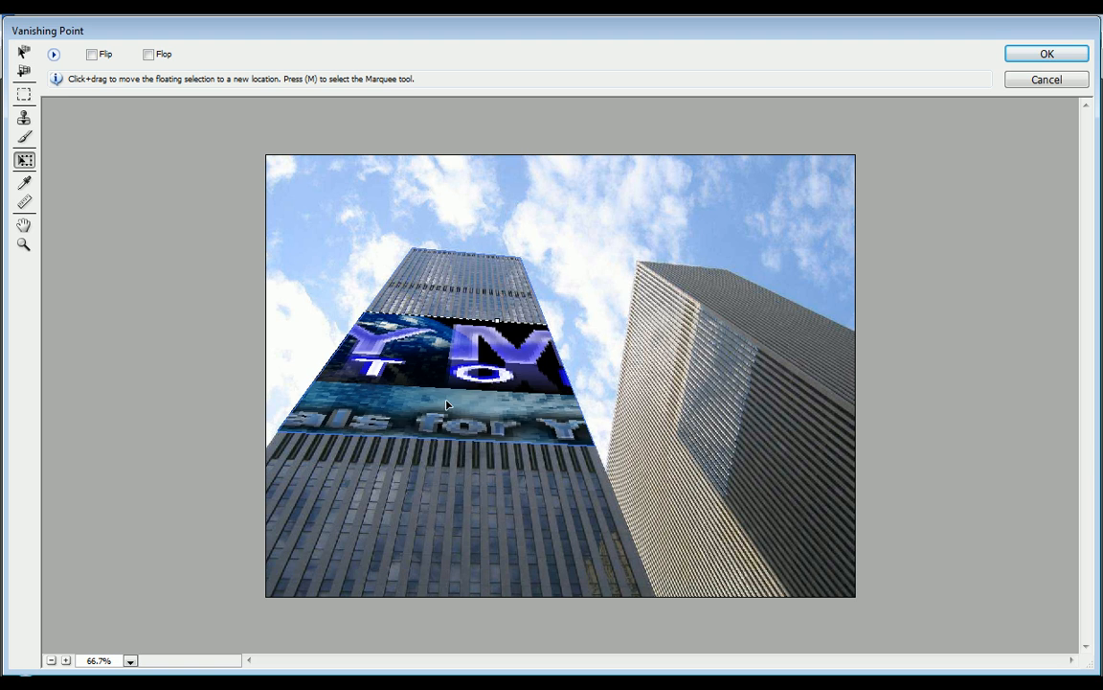
pyautogui.moveTo(445, 404); pyautogui.dragTo(367, 364)
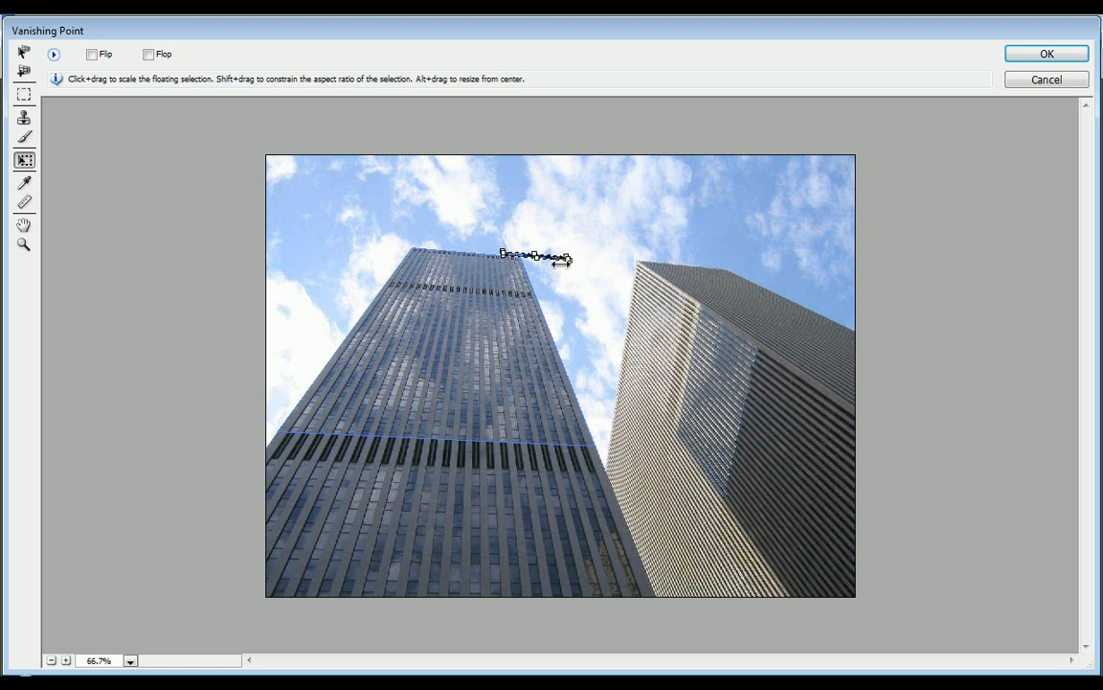
pyautogui.moveTo(537, 258); pyautogui.dragTo(425, 406)
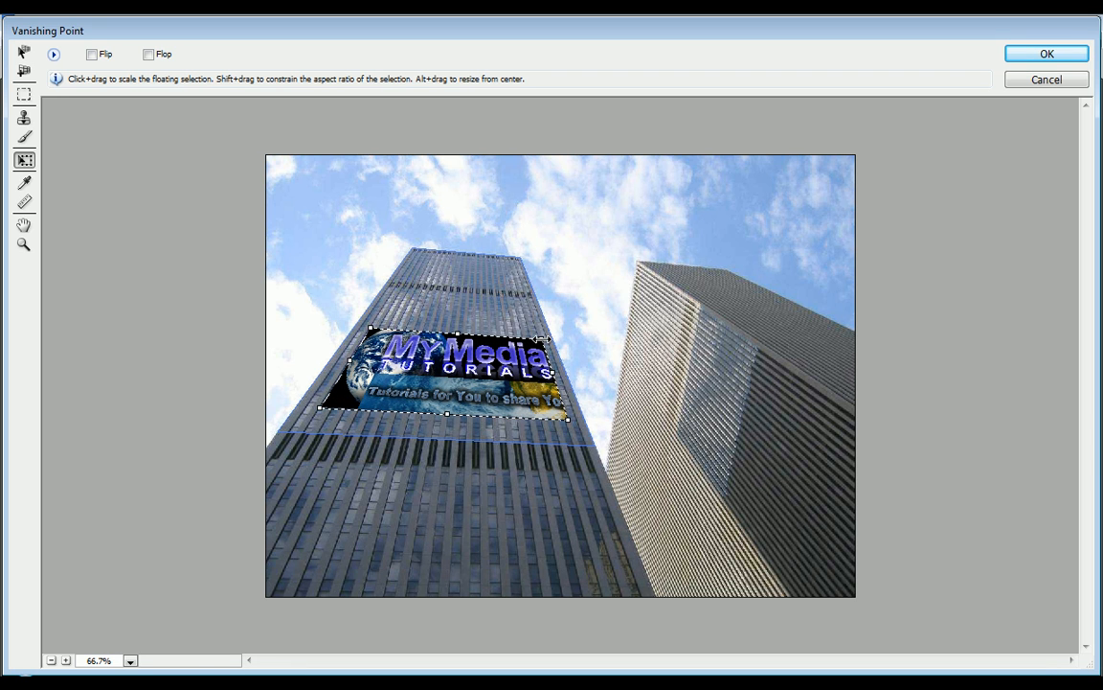
# Step: Fine-tune the logo's size and position on the facade, then set it aside off the photo
pyautogui.moveTo(456, 374); pyautogui.dragTo(464, 316)
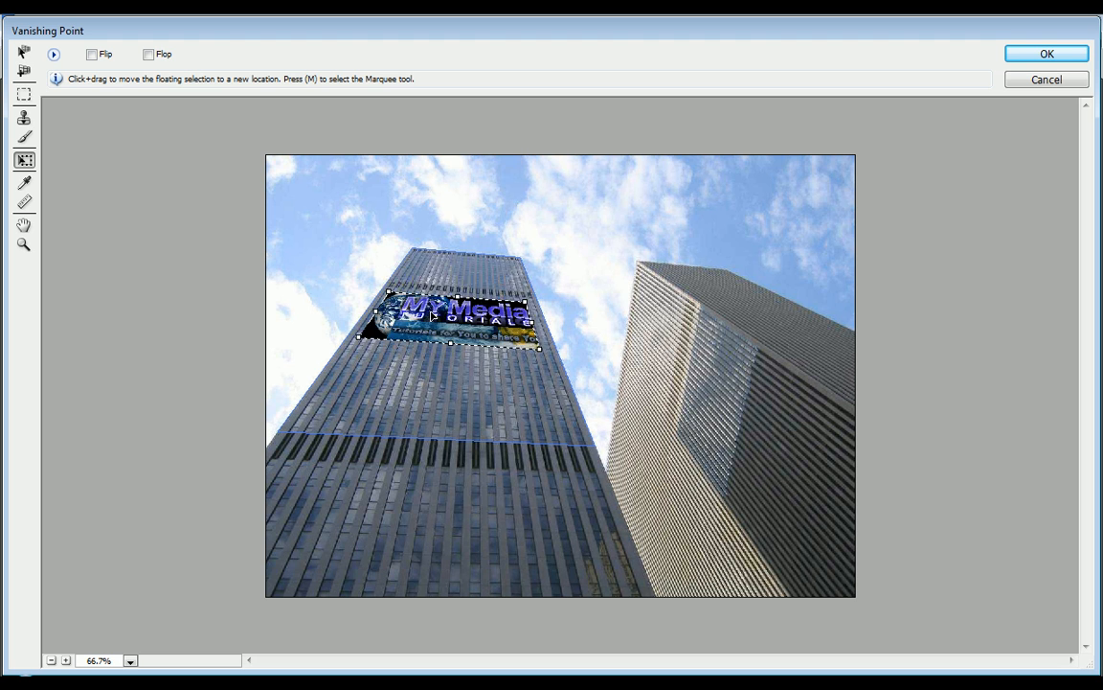
pyautogui.moveTo(460, 322); pyautogui.dragTo(459, 379)
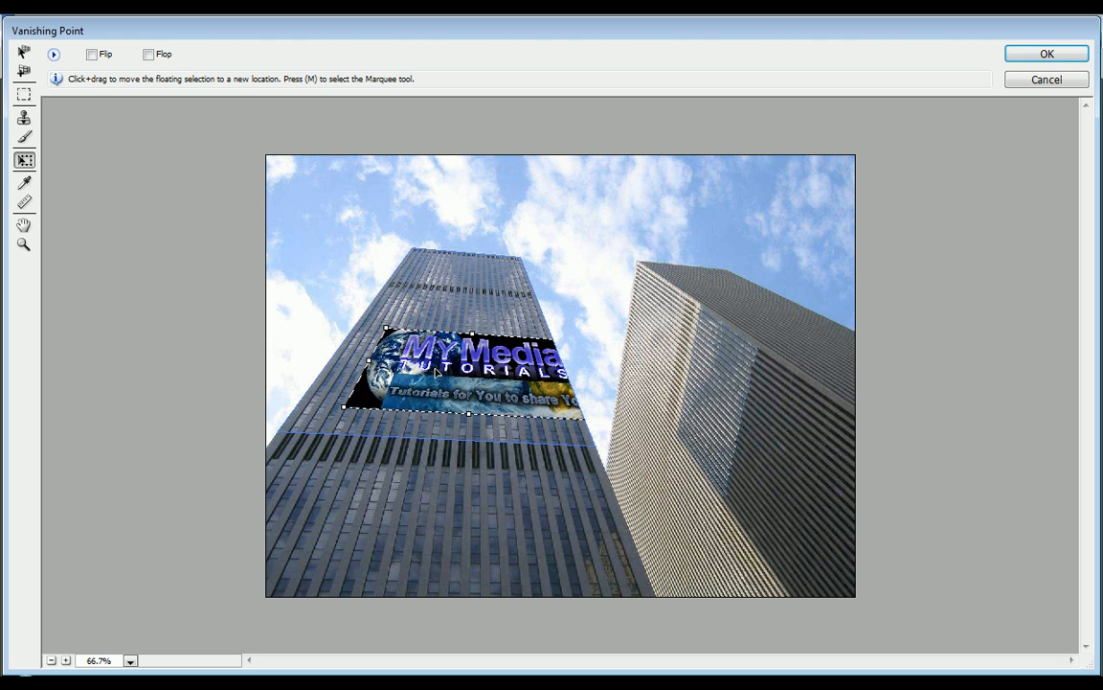
pyautogui.moveTo(460, 368); pyautogui.dragTo(469, 403)
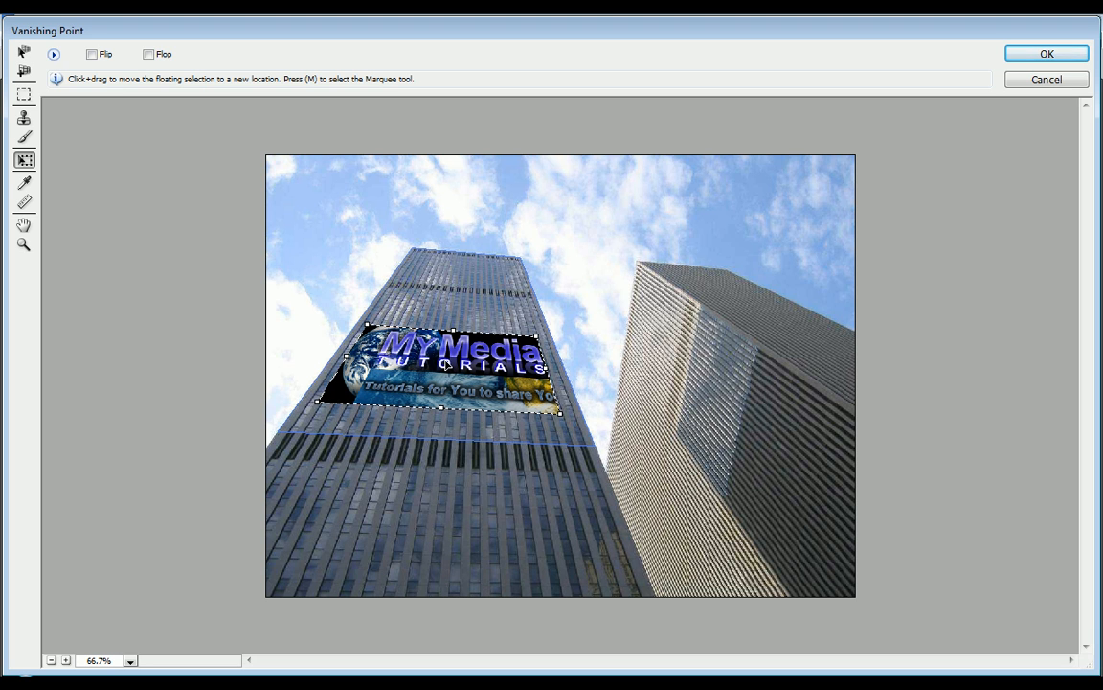
pyautogui.moveTo(467, 374)
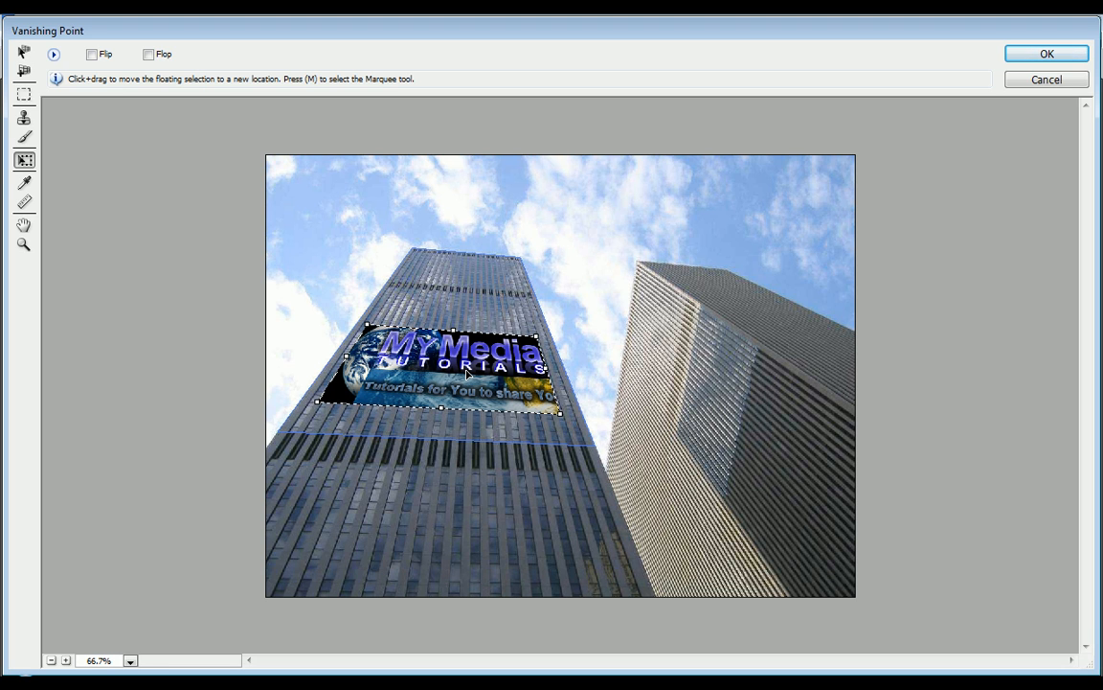
pyautogui.moveTo(450, 368); pyautogui.dragTo(412, 397)
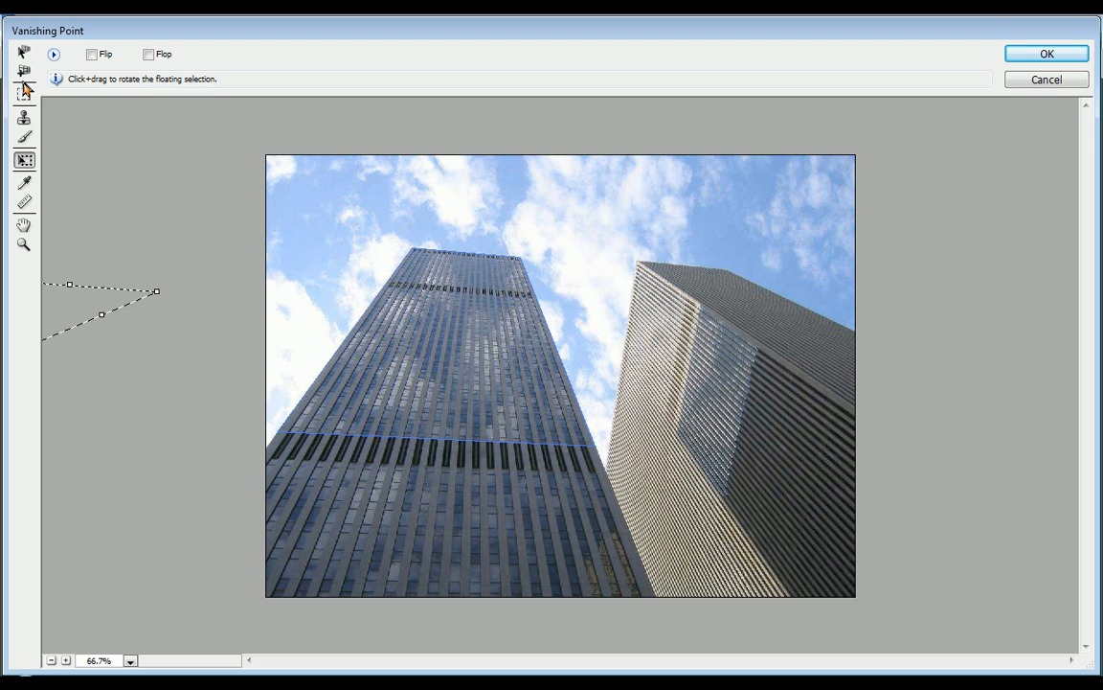
# Step: Zoom in on the right skyscraper and draw a trial plane on its shaded side face
pyautogui.click(23, 71)
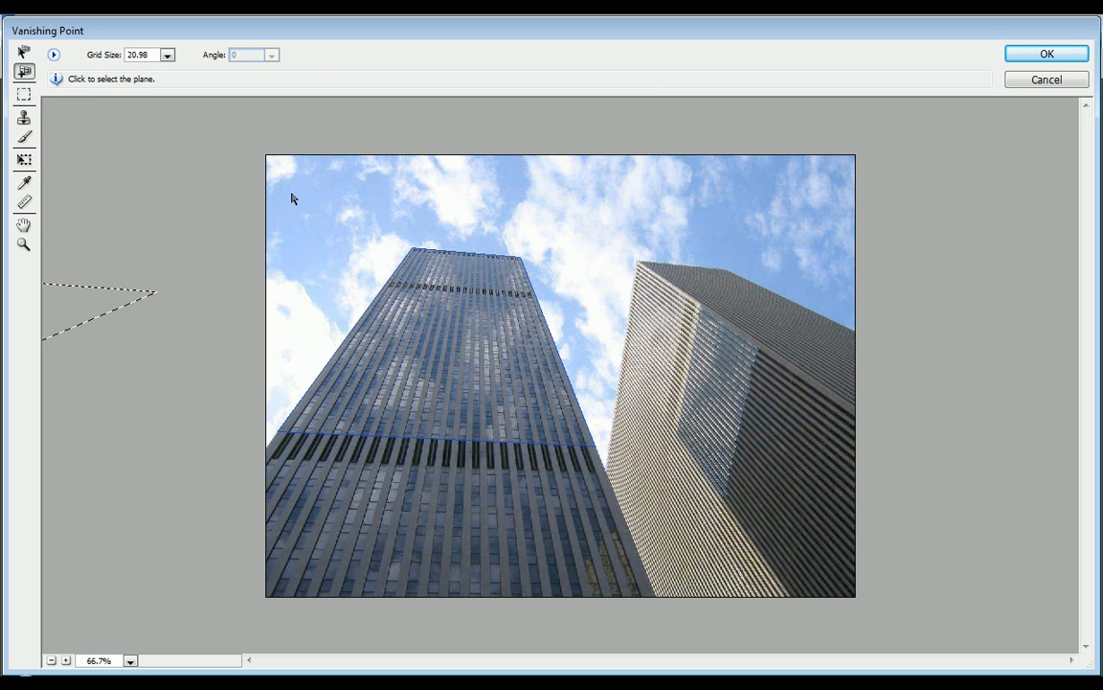
pyautogui.click(23, 245)
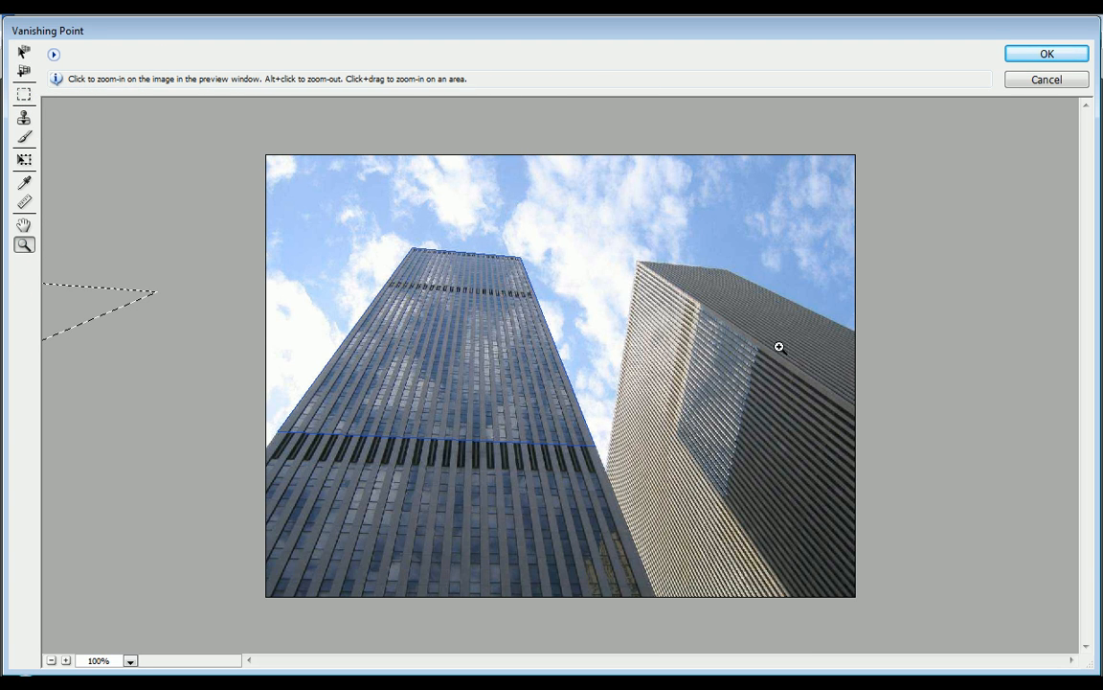
pyautogui.click(778, 345)
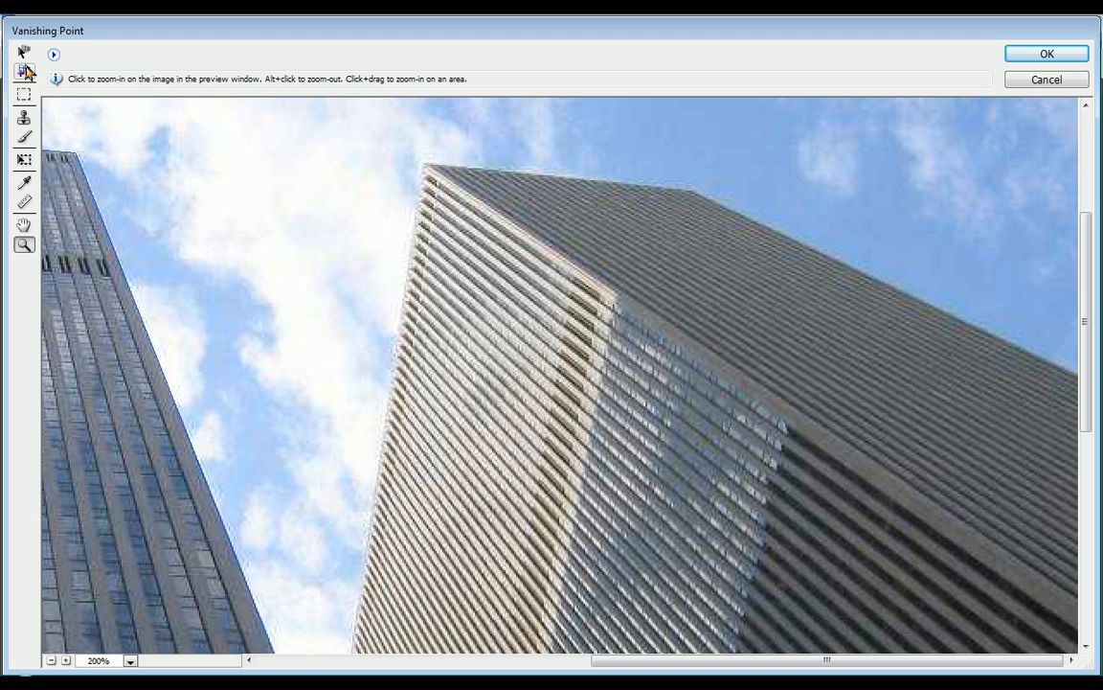
pyautogui.click(23, 73)
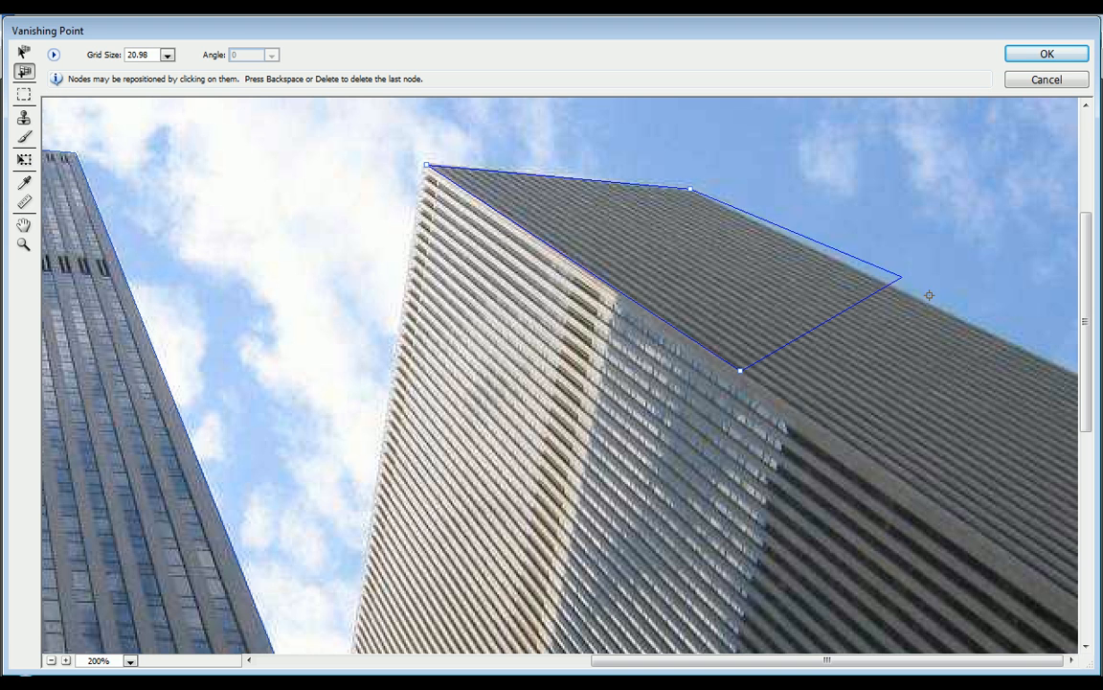
pyautogui.moveTo(900, 280); pyautogui.dragTo(1062, 370)
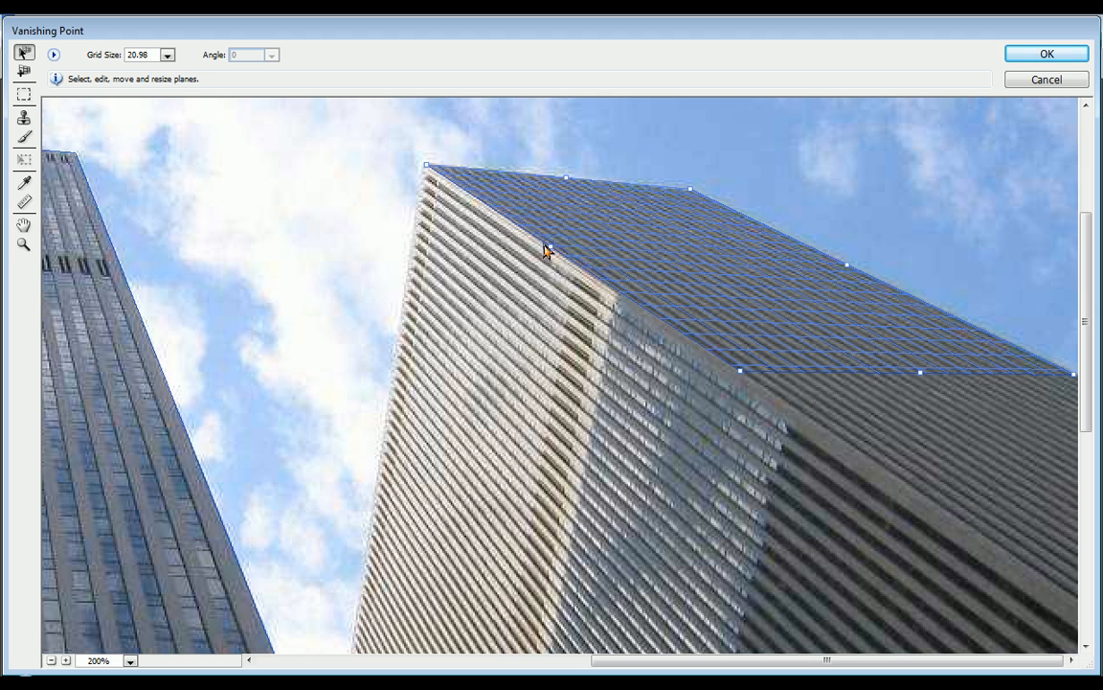
pyautogui.moveTo(553, 247)
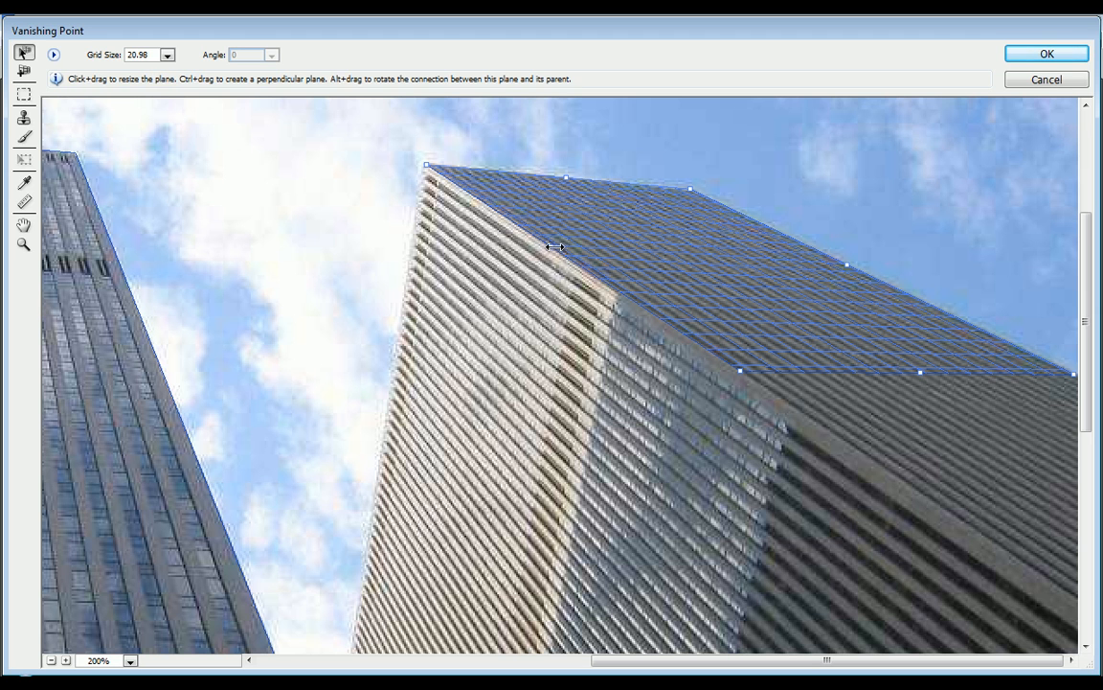
pyautogui.moveTo(406, 306)
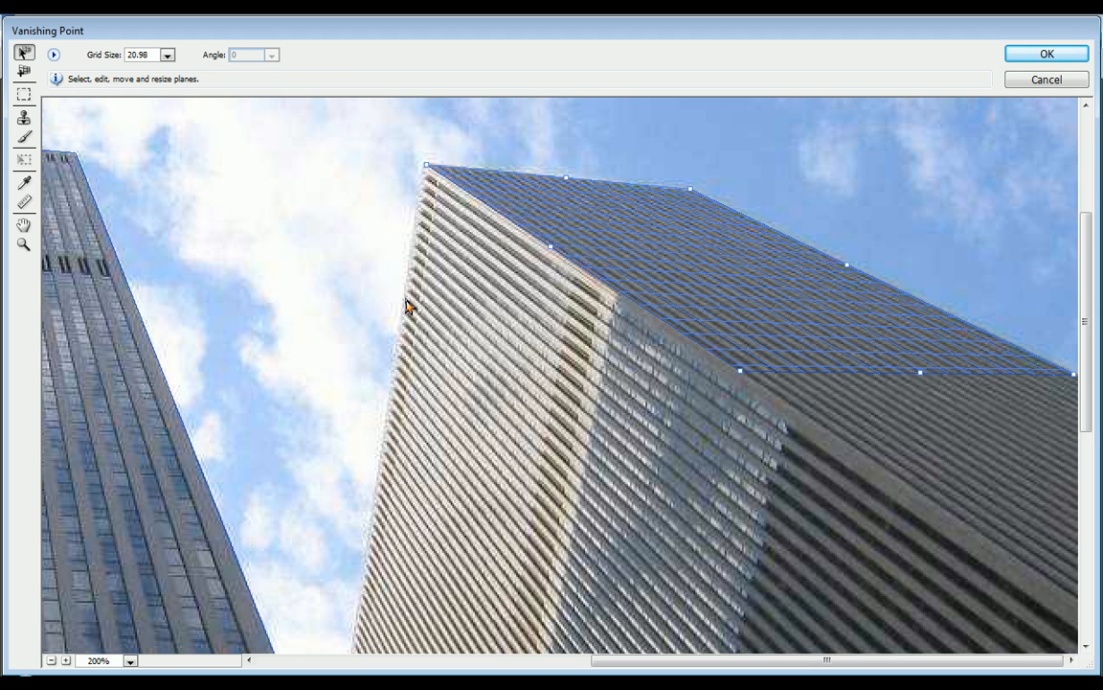
pyautogui.moveTo(468, 234)
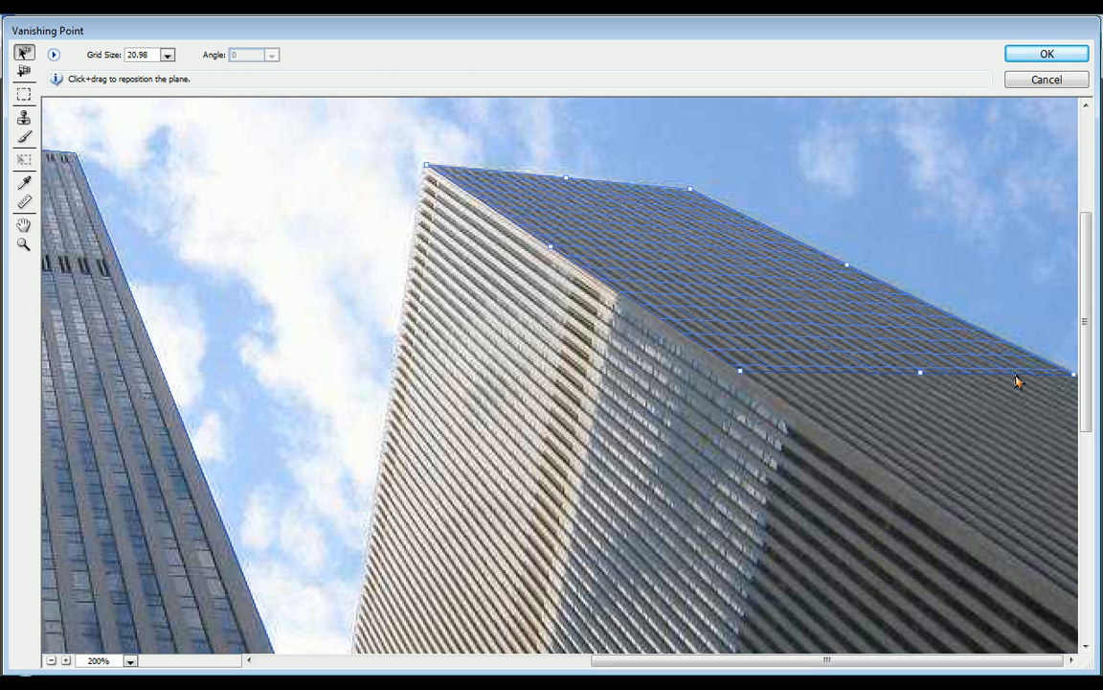
pyautogui.moveTo(548, 247)
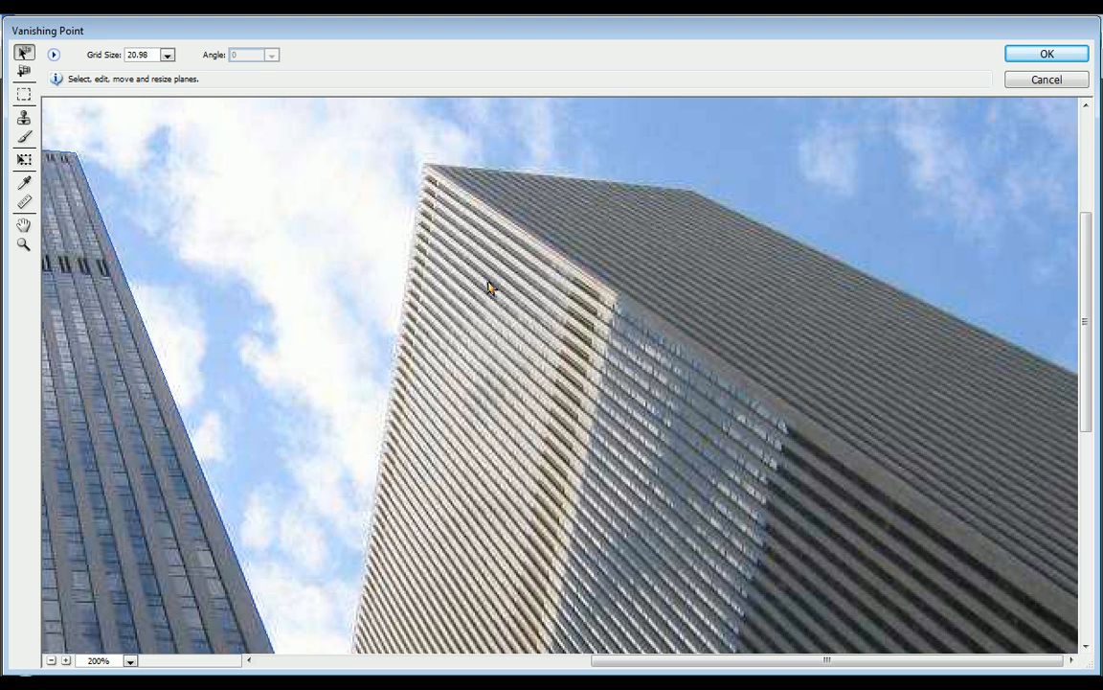
pyautogui.click(23, 69)
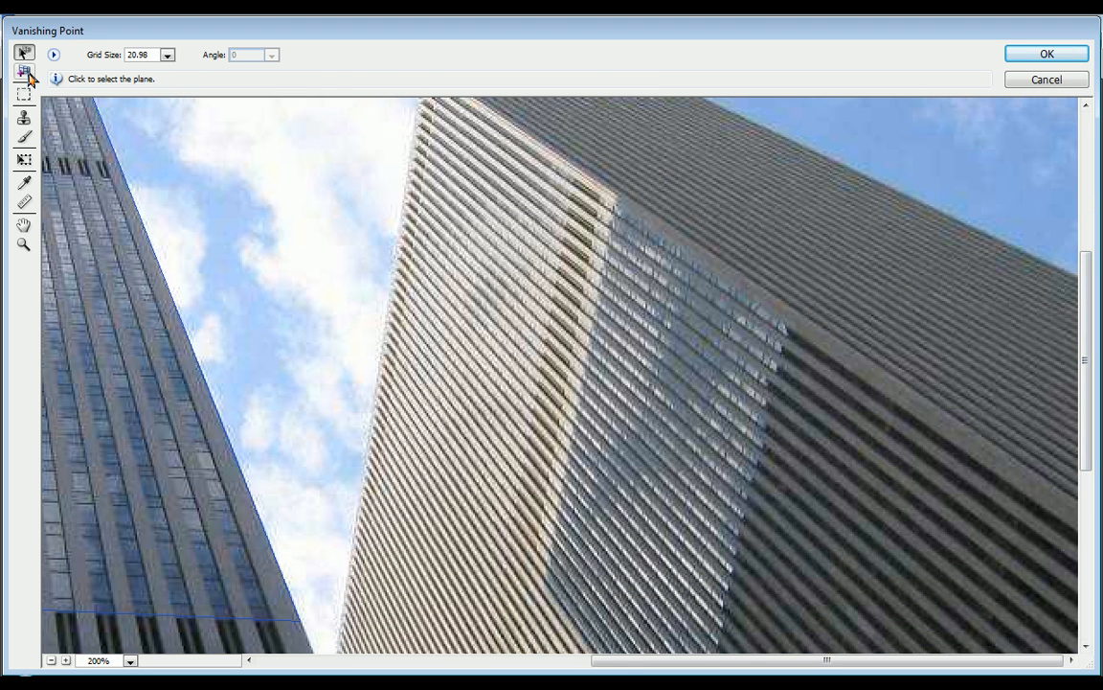
# Step: Place and adjust four plane corners along the big tower's sunlit face until the grid appears
pyautogui.click(23, 73)
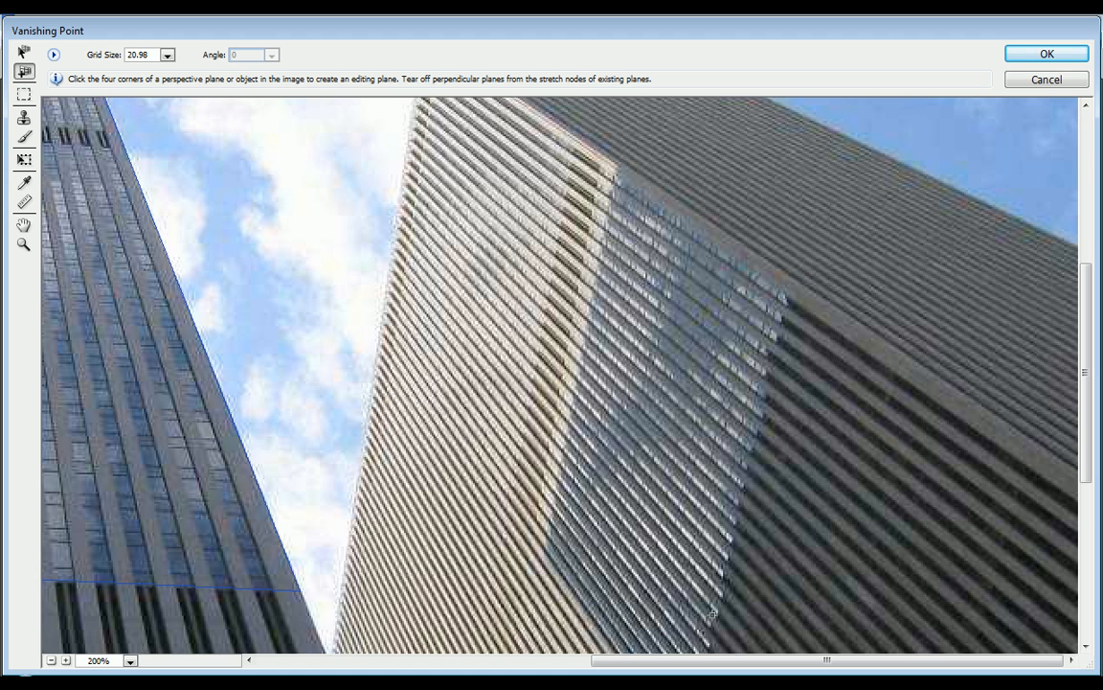
pyautogui.moveTo(793, 486)
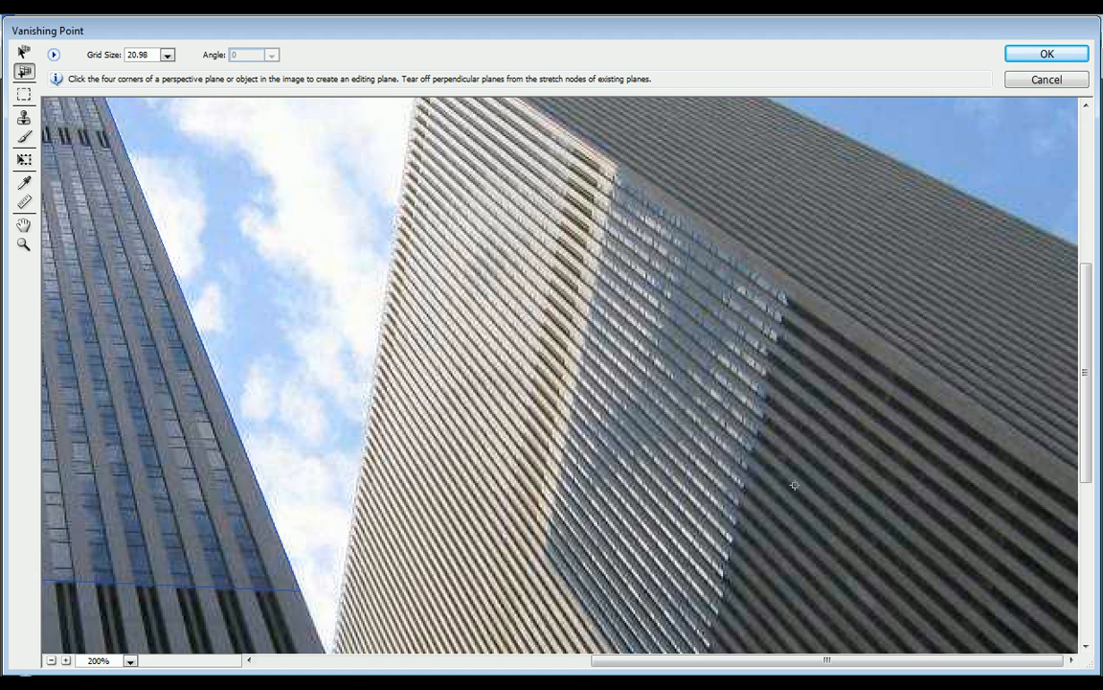
pyautogui.moveTo(814, 469)
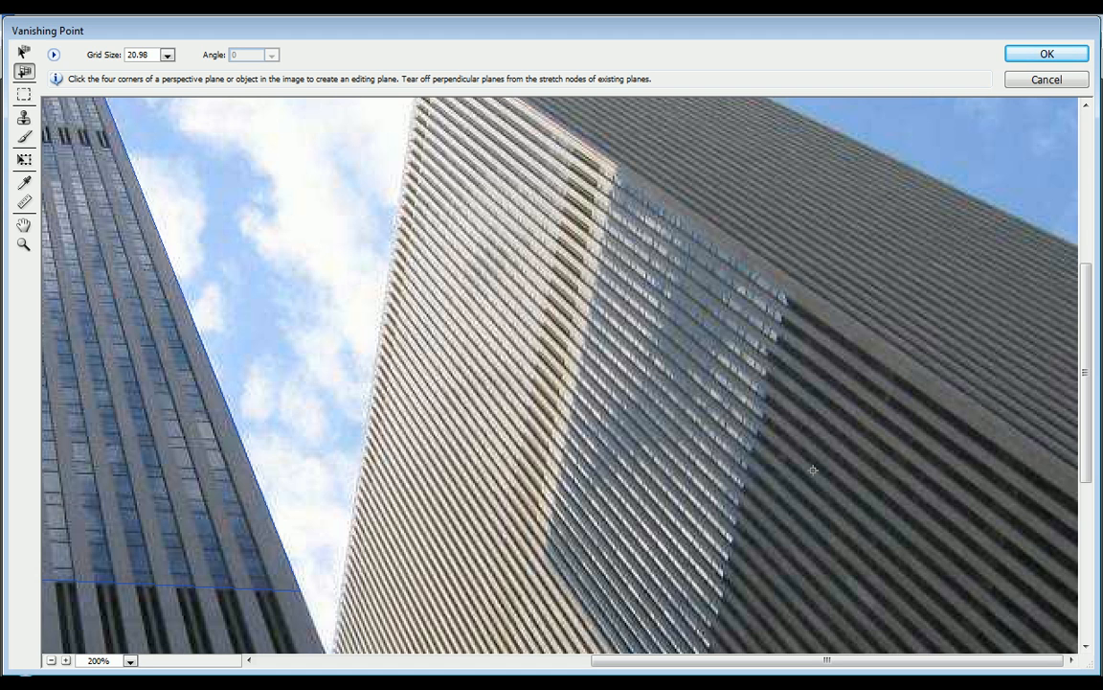
pyautogui.moveTo(766, 470)
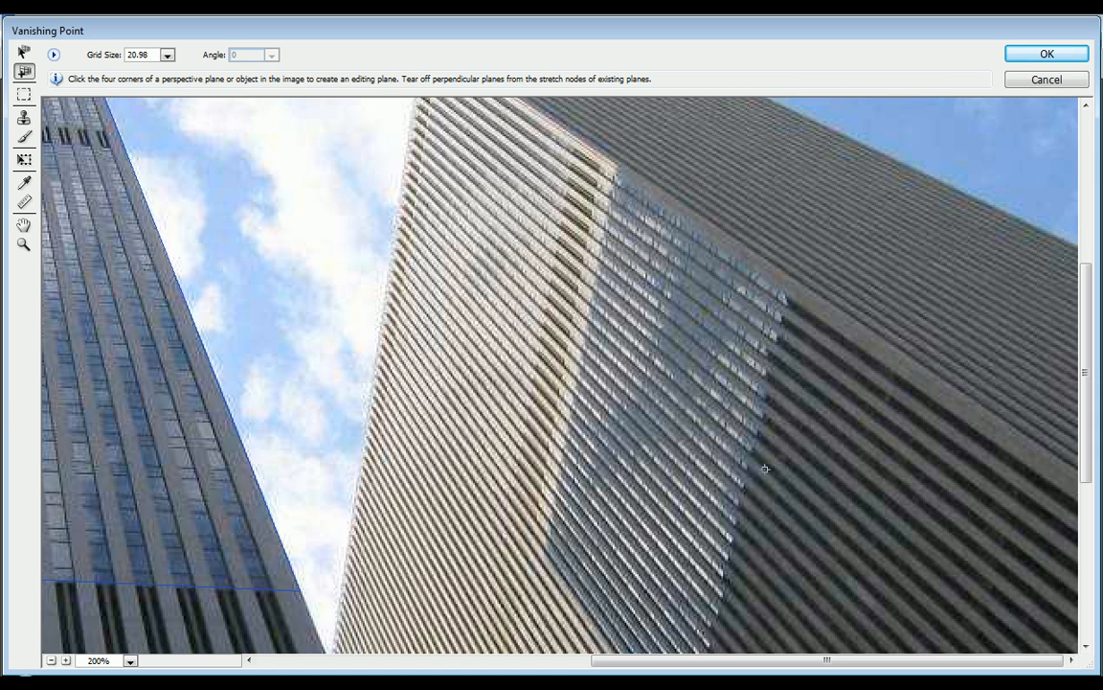
pyautogui.moveTo(839, 361)
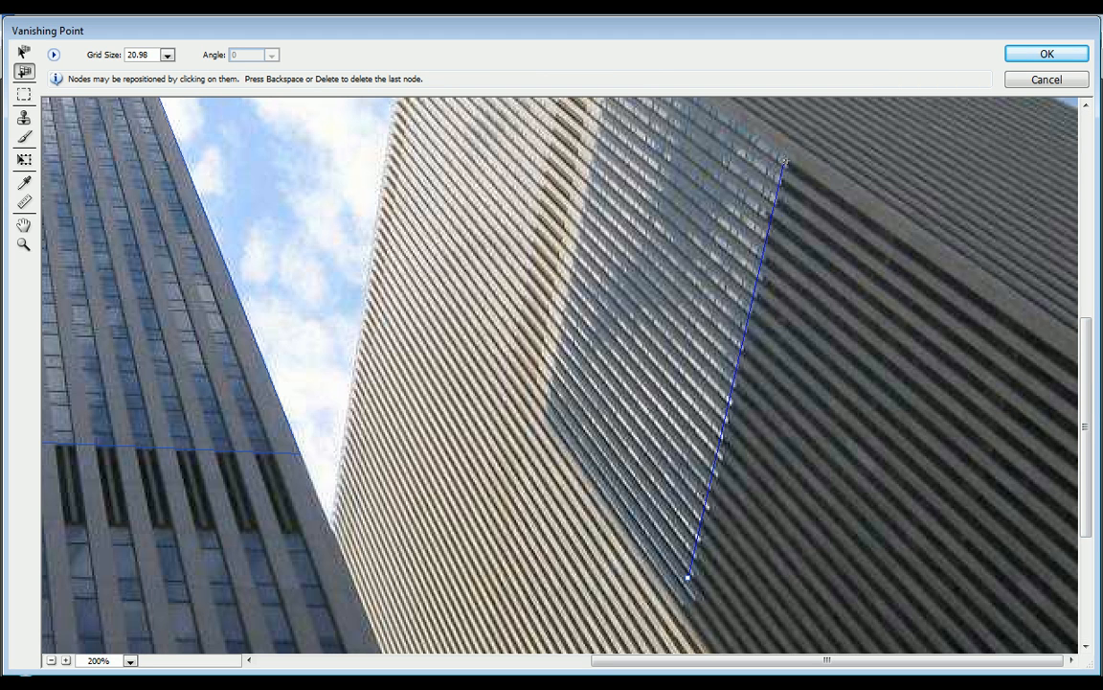
pyautogui.moveTo(782, 161); pyautogui.dragTo(793, 142)
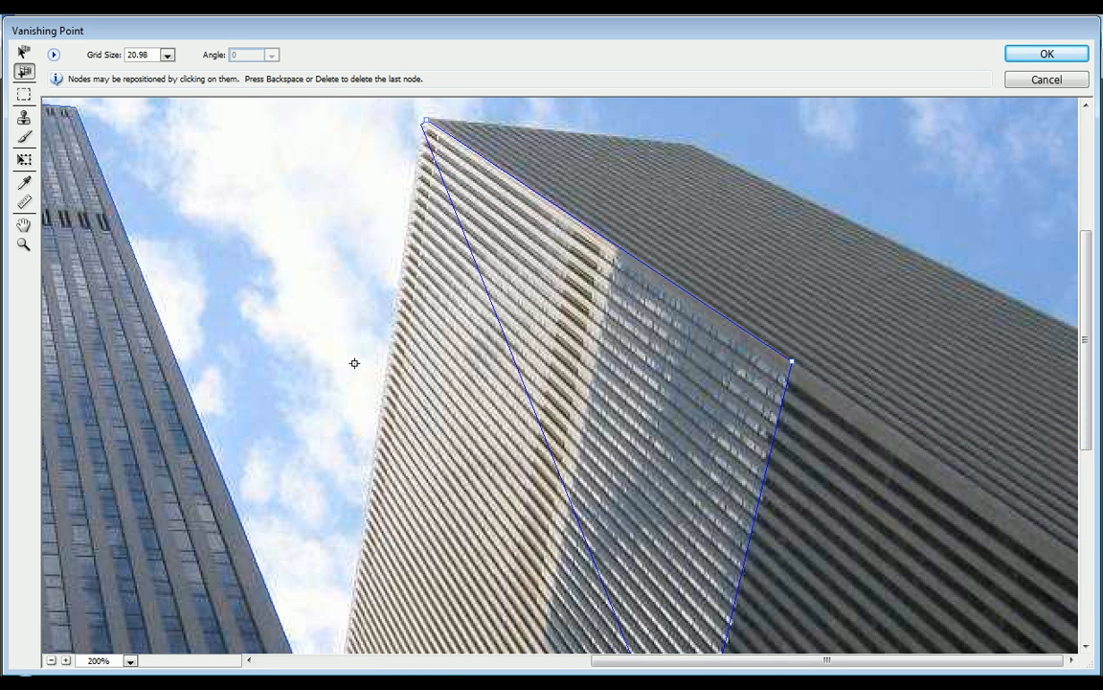
pyautogui.scroll(-3)
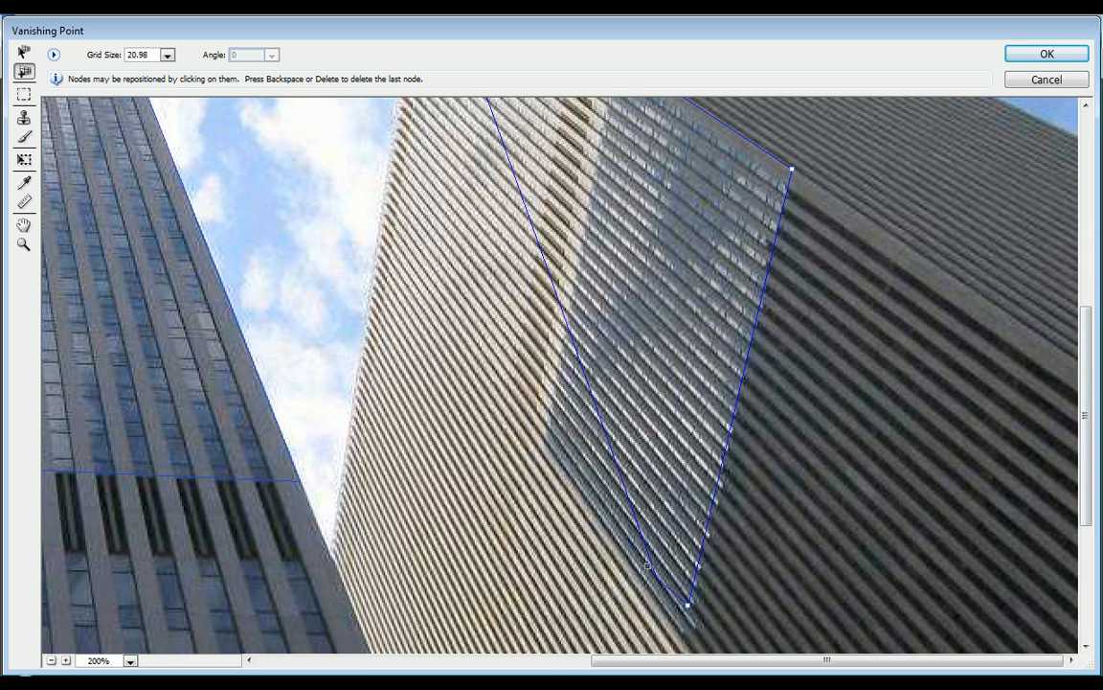
pyautogui.moveTo(647, 565); pyautogui.dragTo(574, 461)
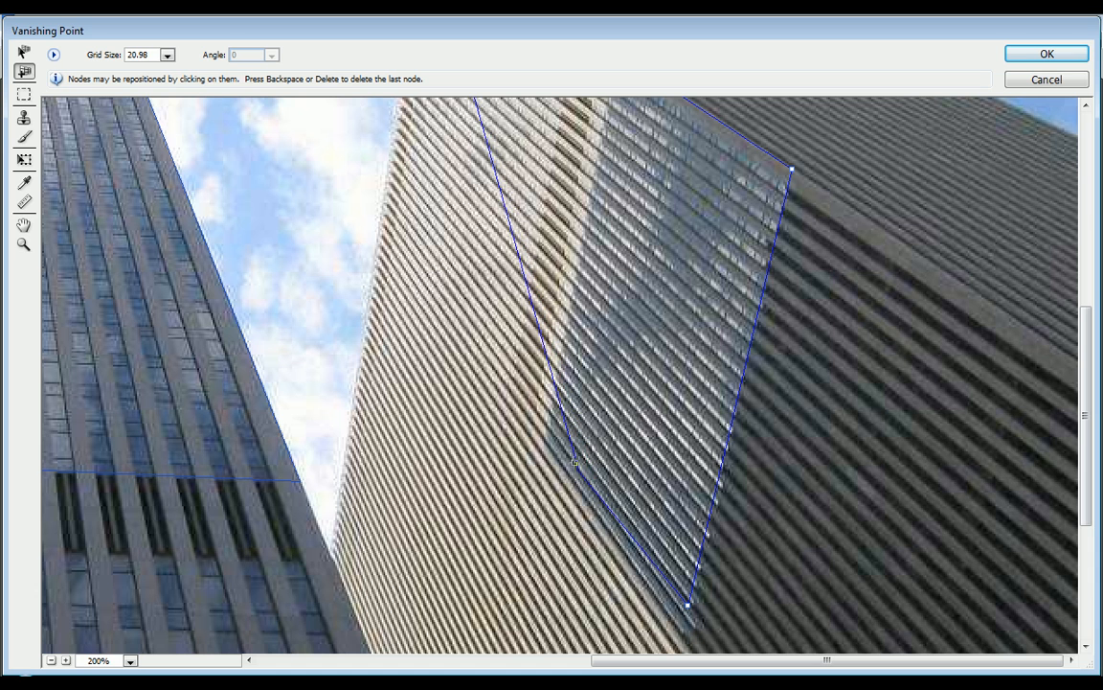
pyautogui.moveTo(575, 462); pyautogui.dragTo(491, 343)
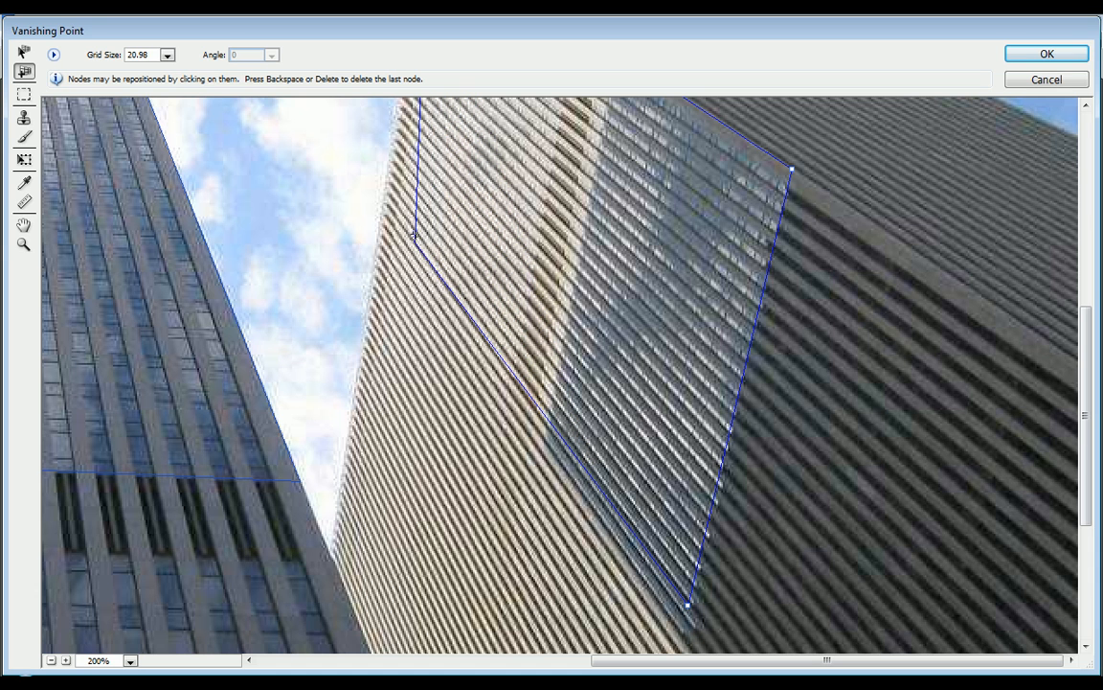
pyautogui.moveTo(413, 233); pyautogui.dragTo(379, 198)
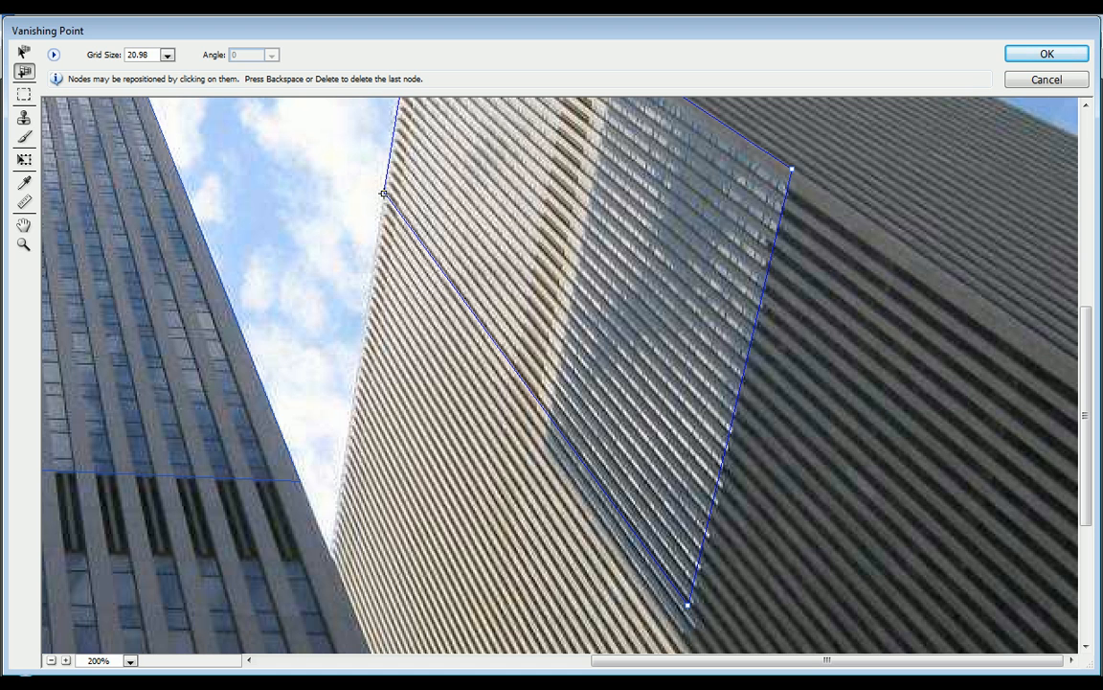
pyautogui.click(23, 52)
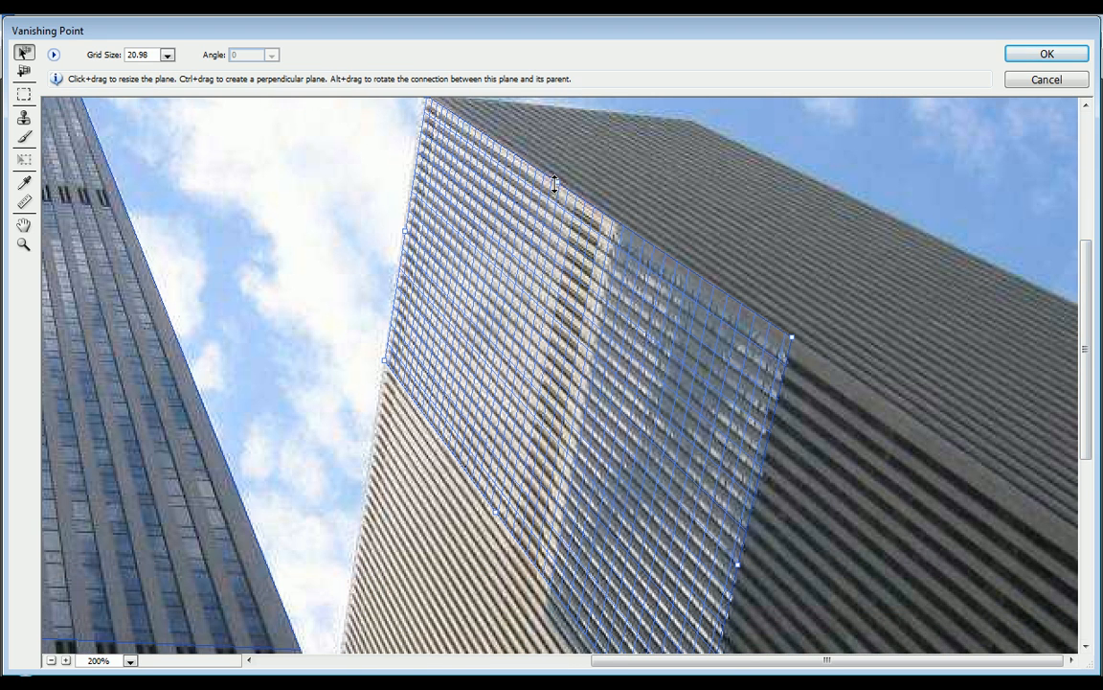
pyautogui.moveTo(555, 178)
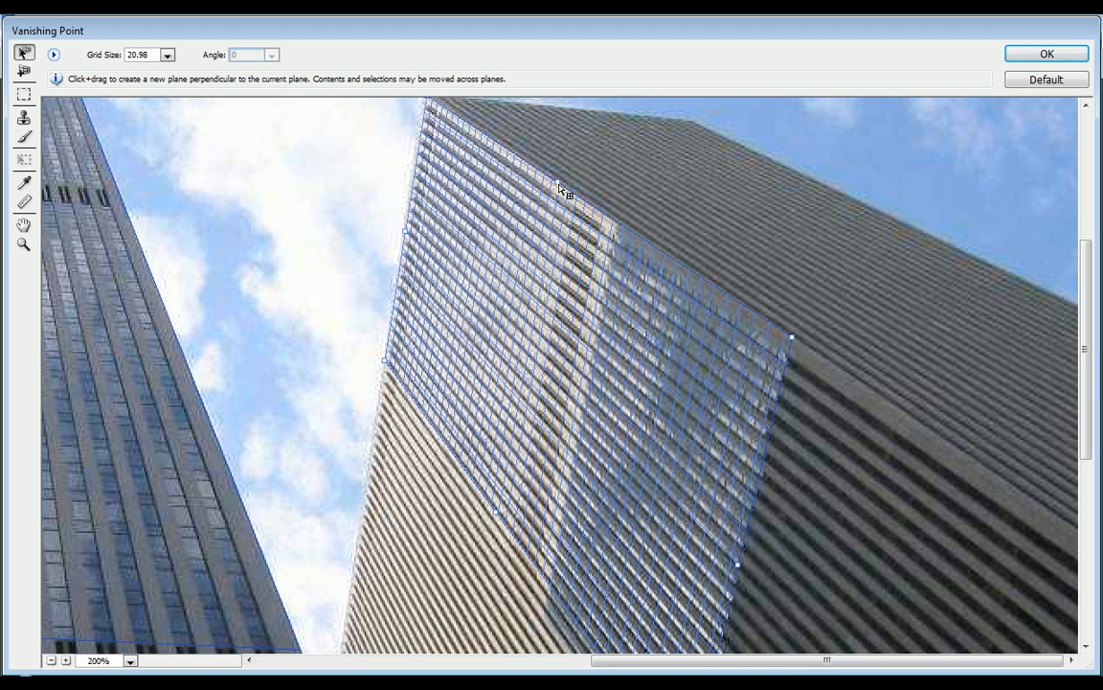
# Step: Tear off a perpendicular plane onto the adjoining face and paste the copied logo
pyautogui.moveTo(560, 188); pyautogui.dragTo(724, 176)
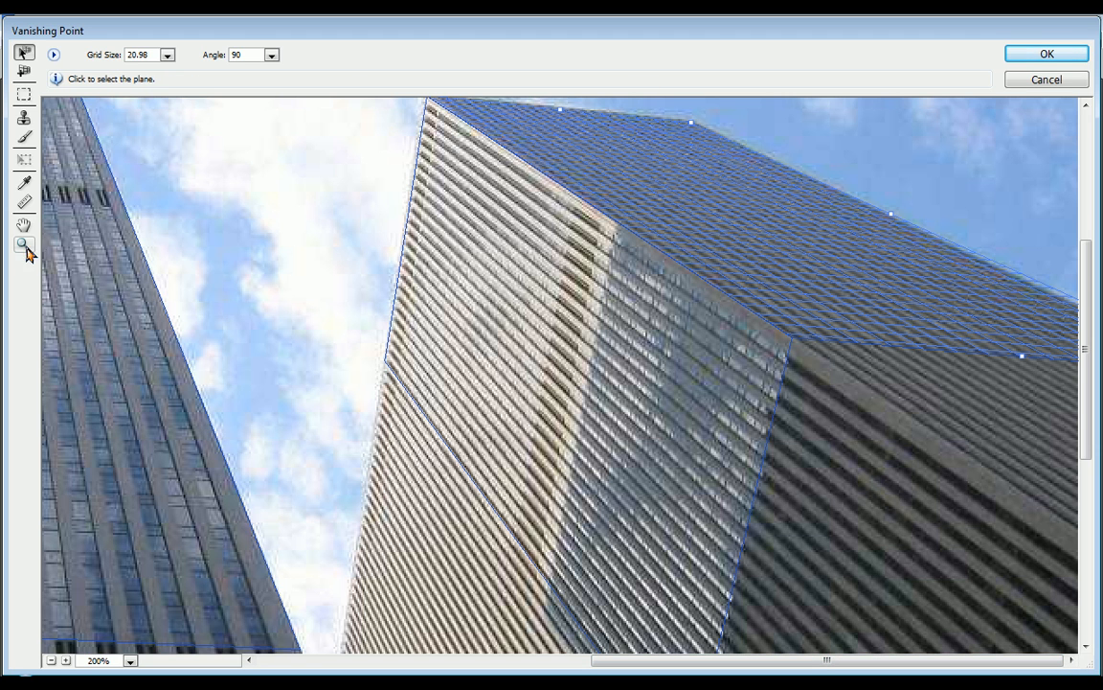
pyautogui.click(23, 245)
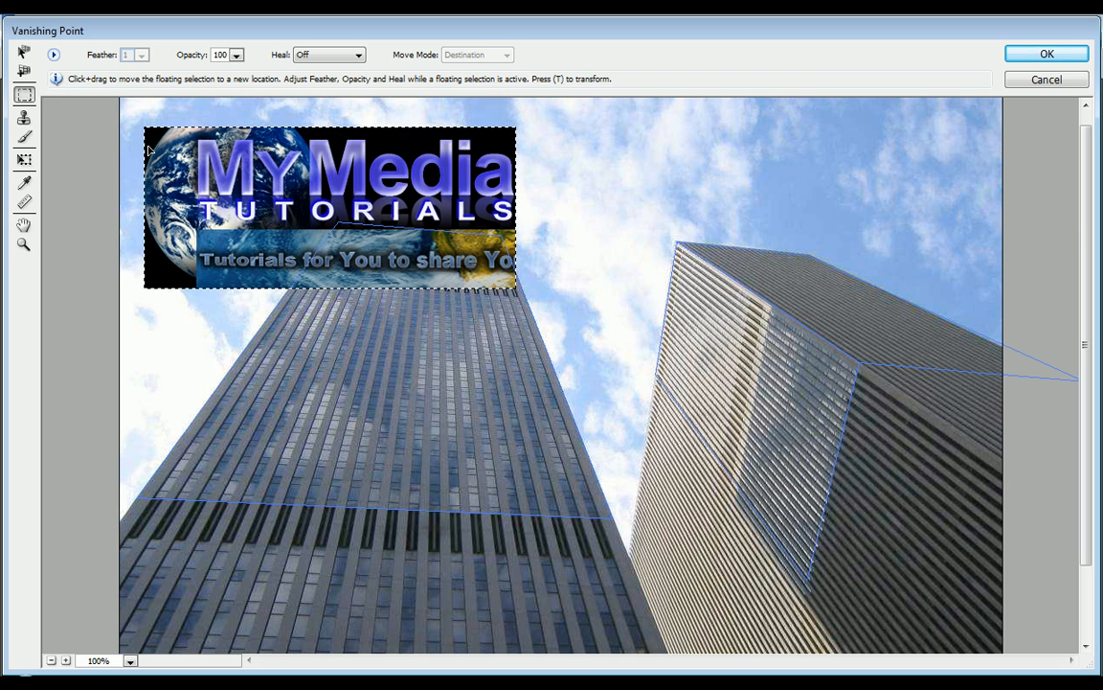
# Step: Shrink the logo, drag it around the building's corner across both planes, and apply with OK
pyautogui.click(23, 184)
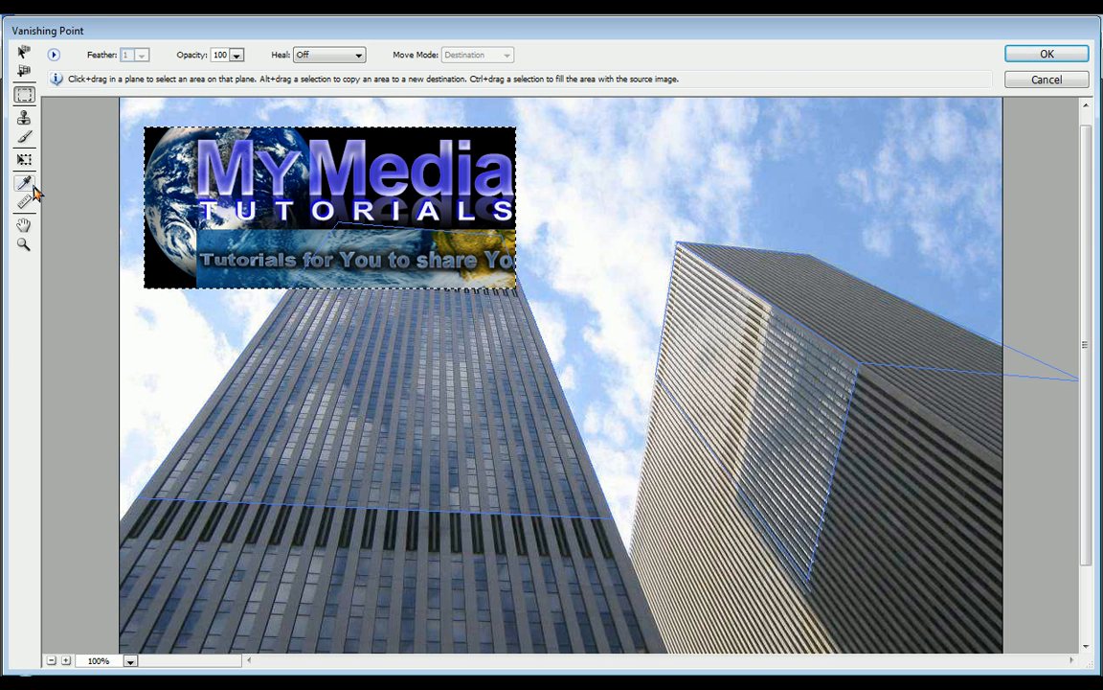
pyautogui.click(23, 161)
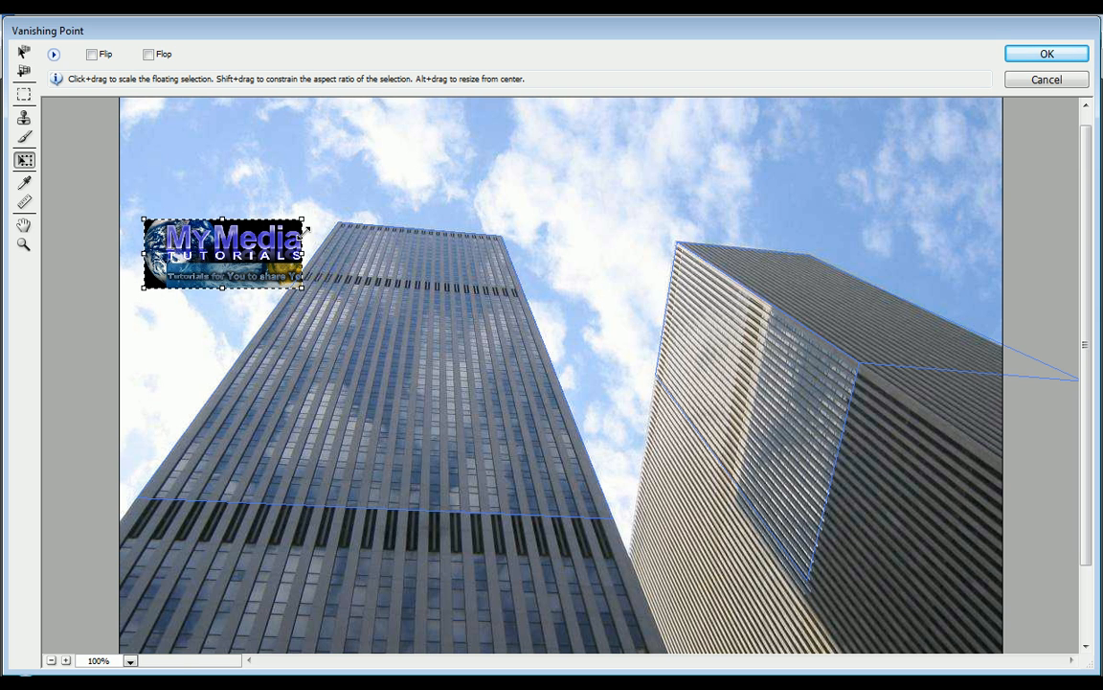
pyautogui.moveTo(222, 247); pyautogui.dragTo(776, 344)
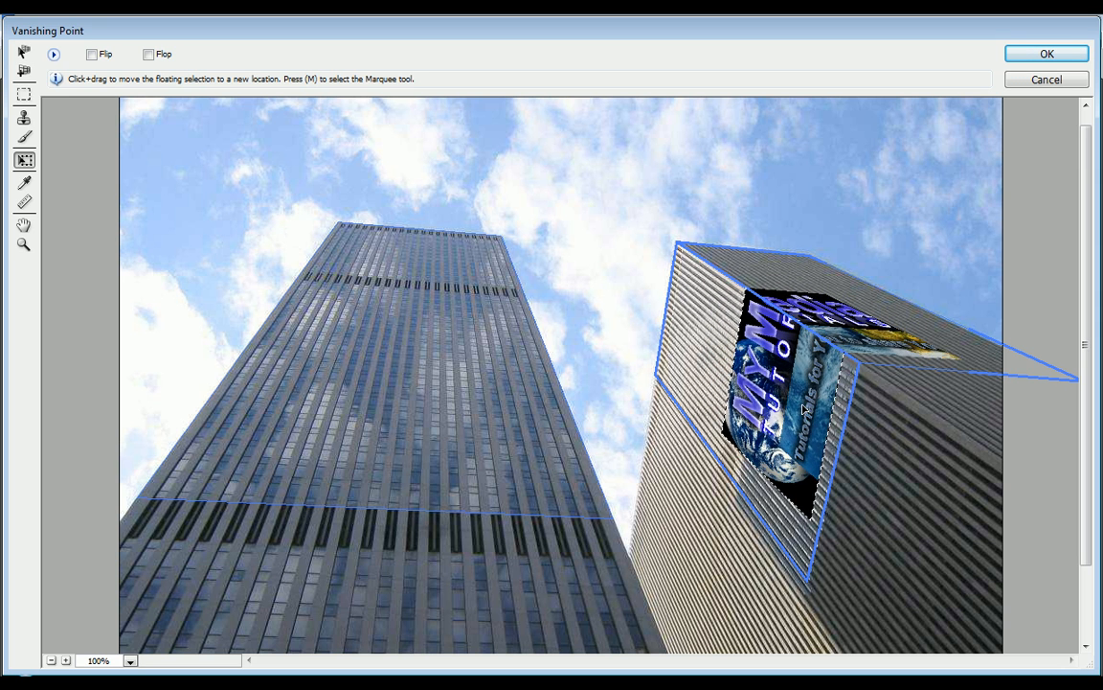
pyautogui.moveTo(801, 410); pyautogui.dragTo(775, 379)
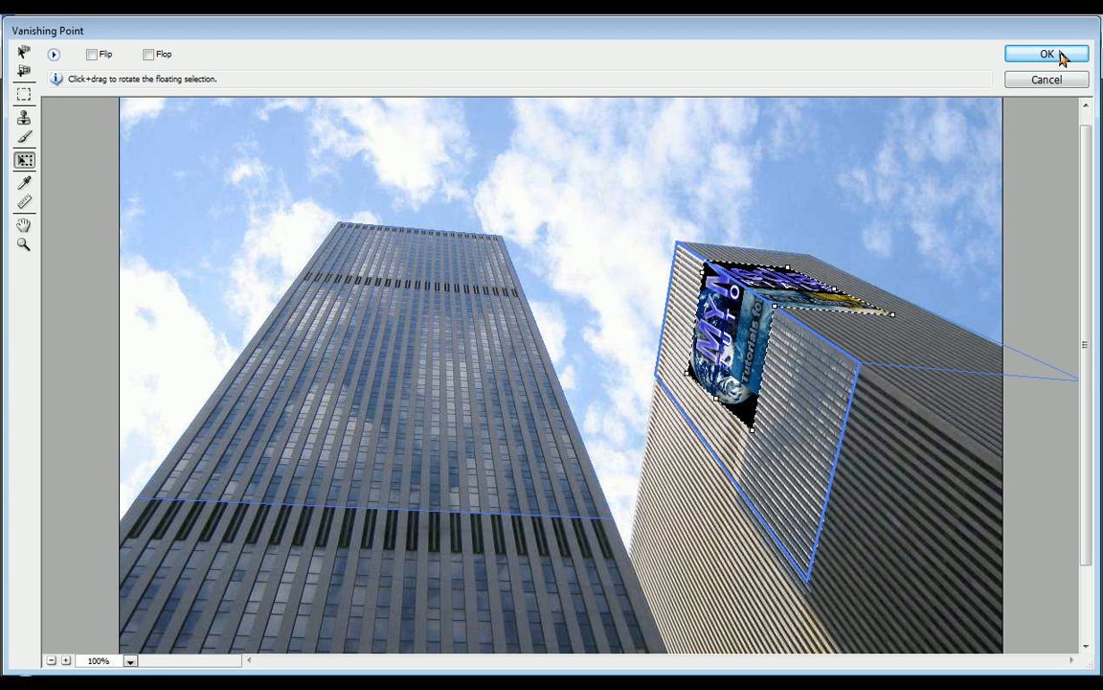
pyautogui.click(1046, 53)
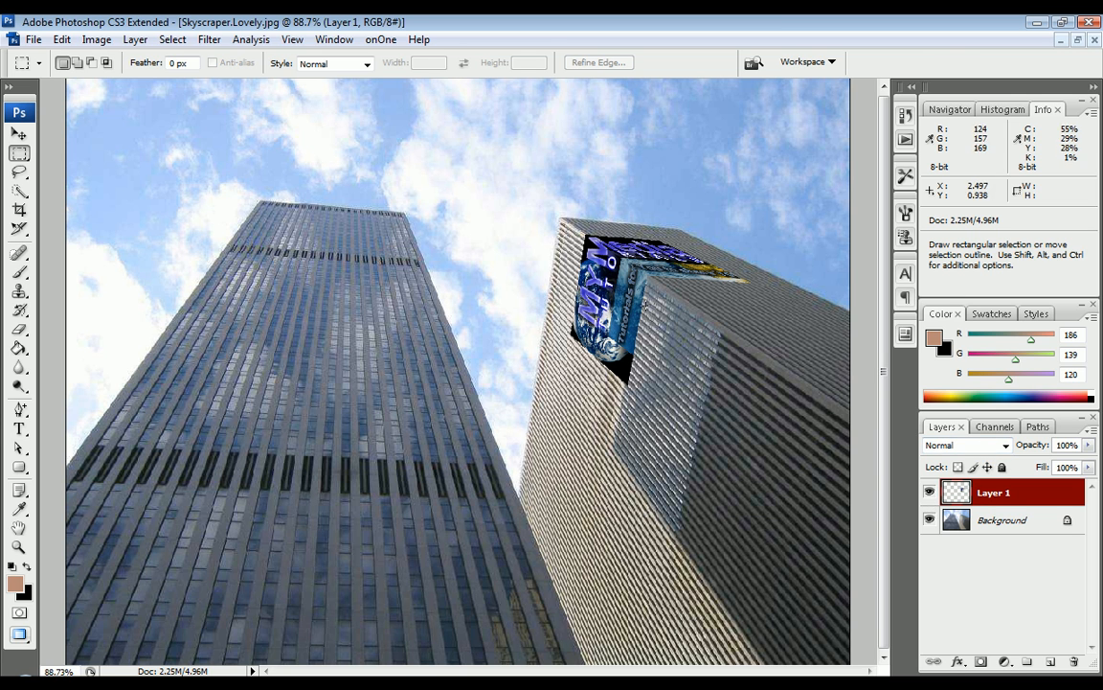
# Step: Try the Overlay blend mode on Layer 1 and lower its opacity
pyautogui.click(967, 445)
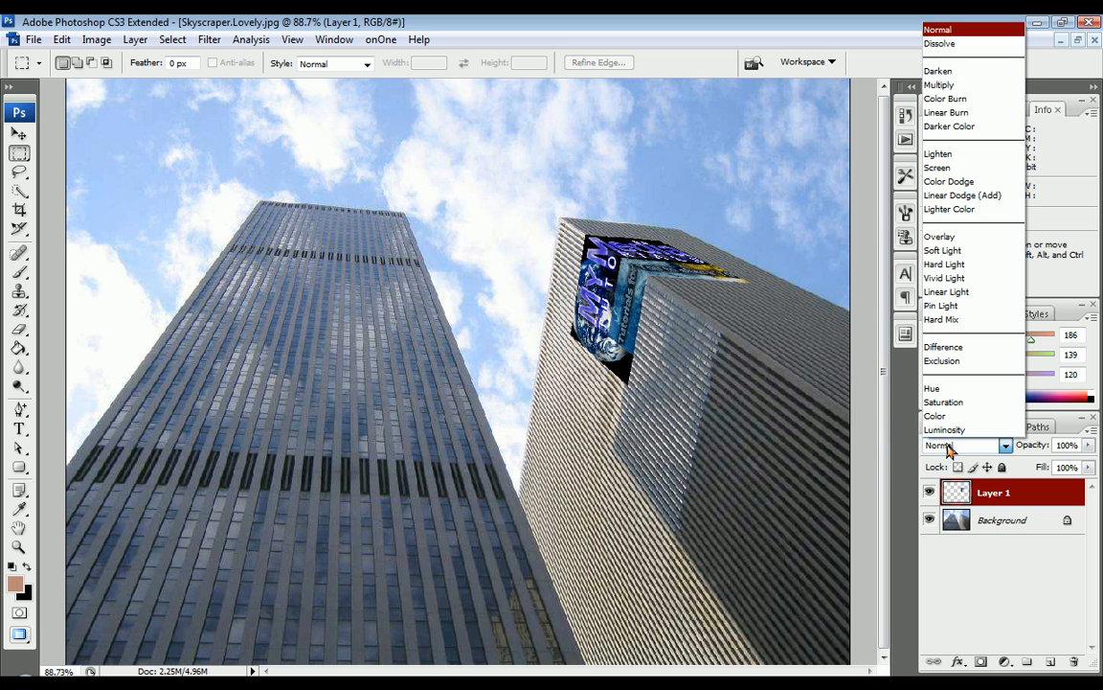
pyautogui.moveTo(965, 452)
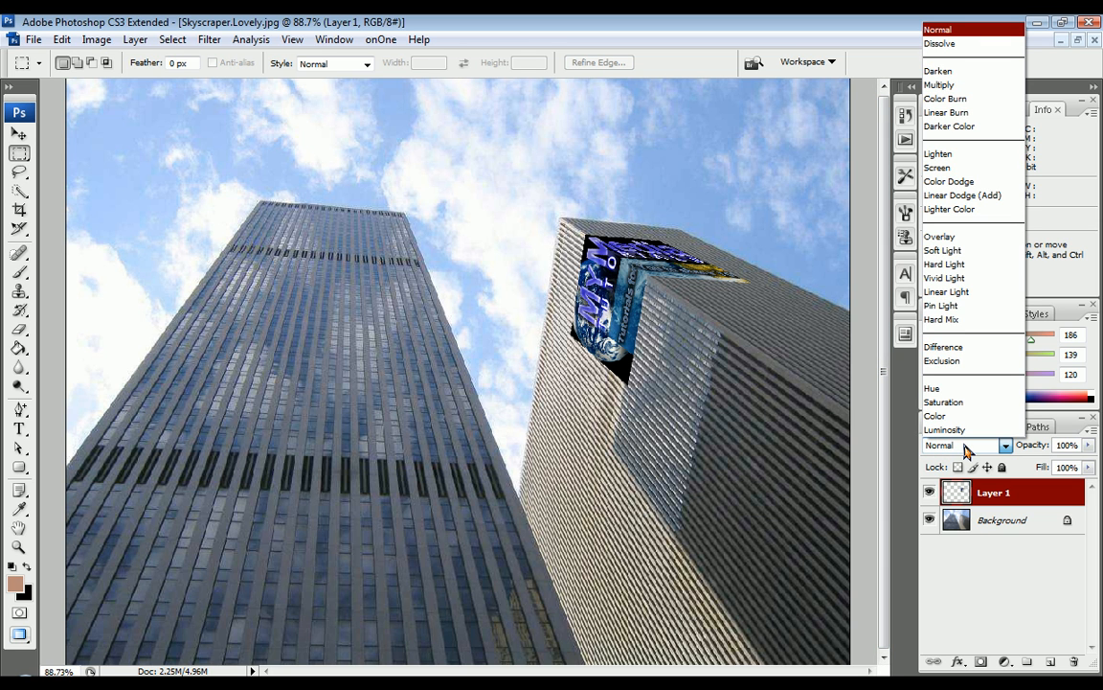
pyautogui.moveTo(954, 387)
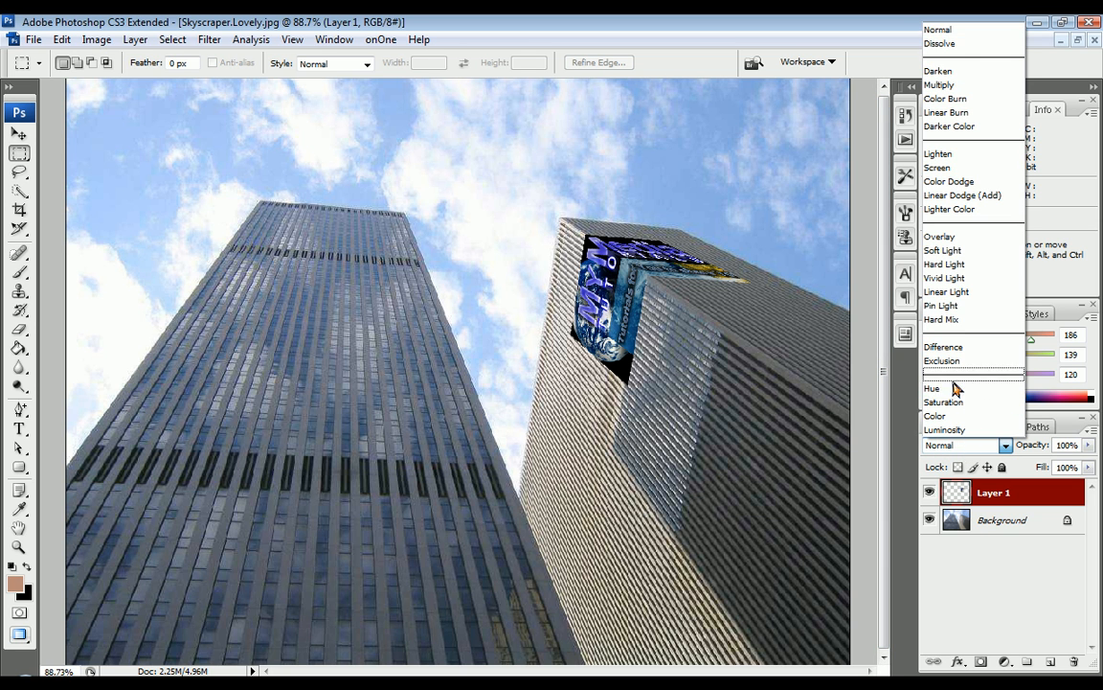
pyautogui.click(939, 236)
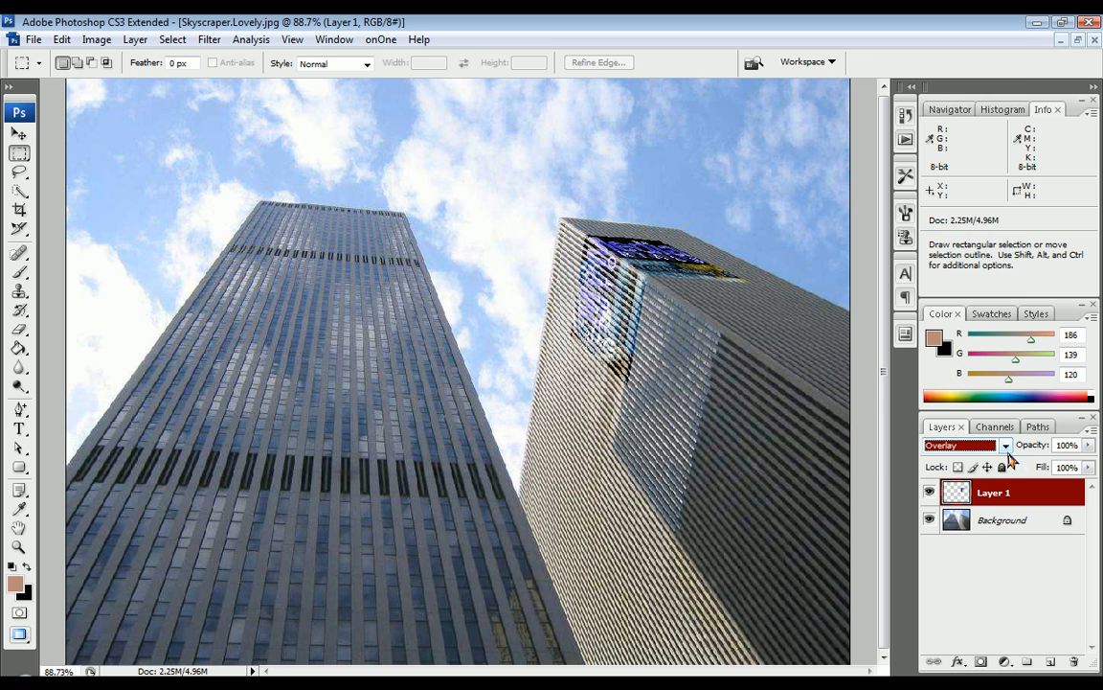
pyautogui.click(965, 445)
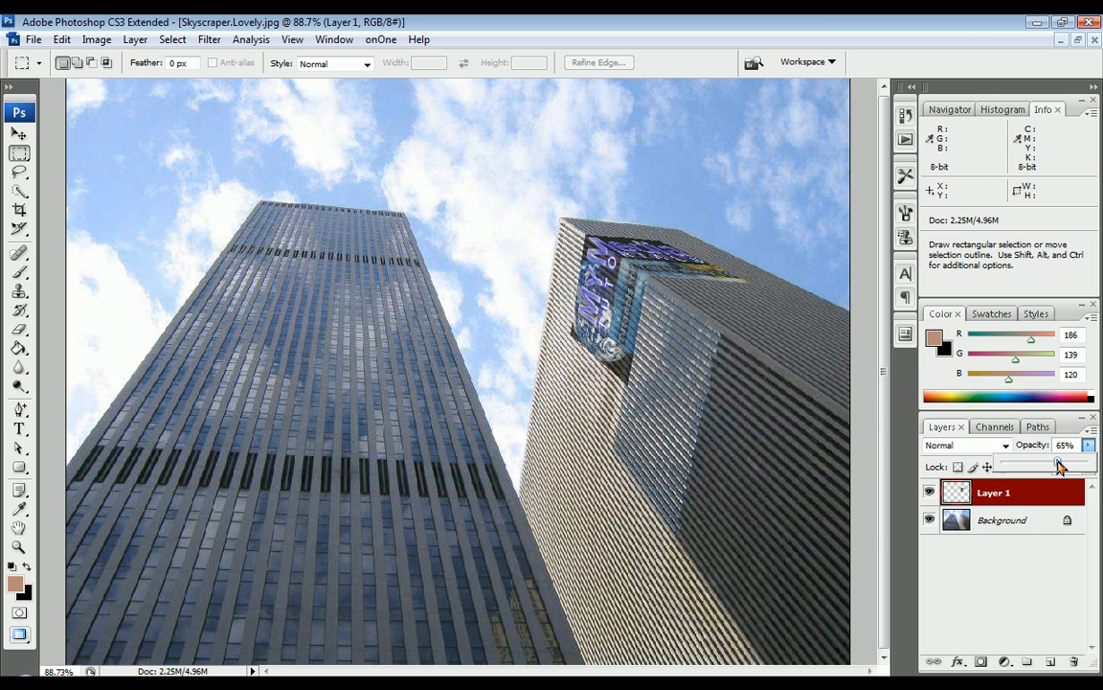
pyautogui.moveTo(1044, 464); pyautogui.dragTo(1077, 464)
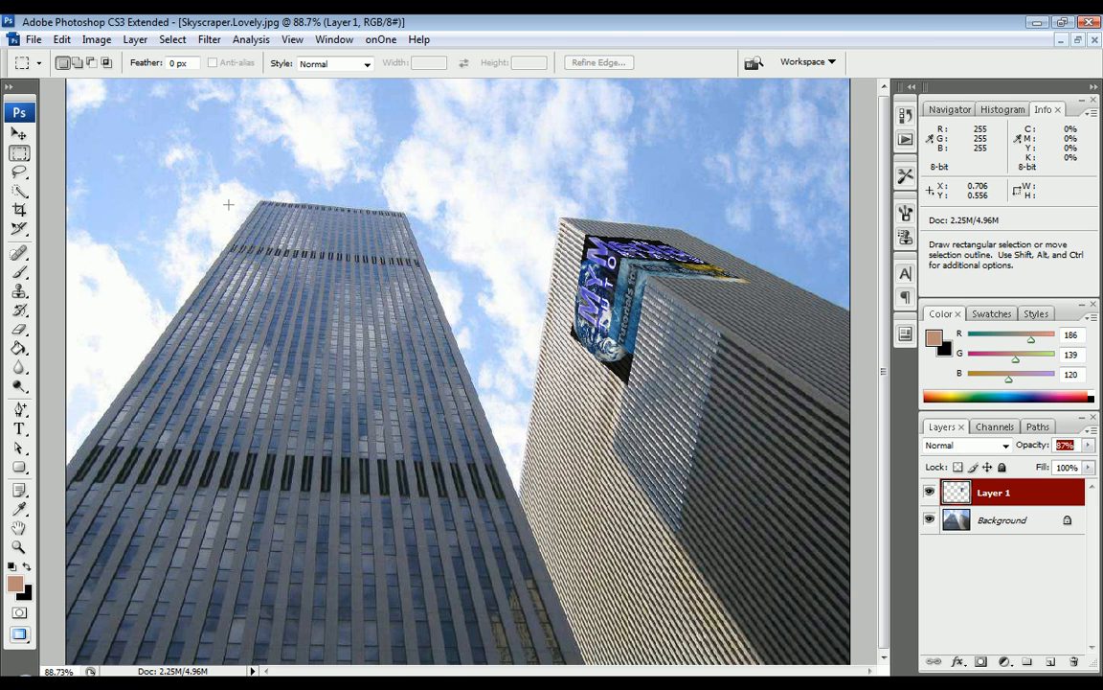
pyautogui.moveTo(99, 532)
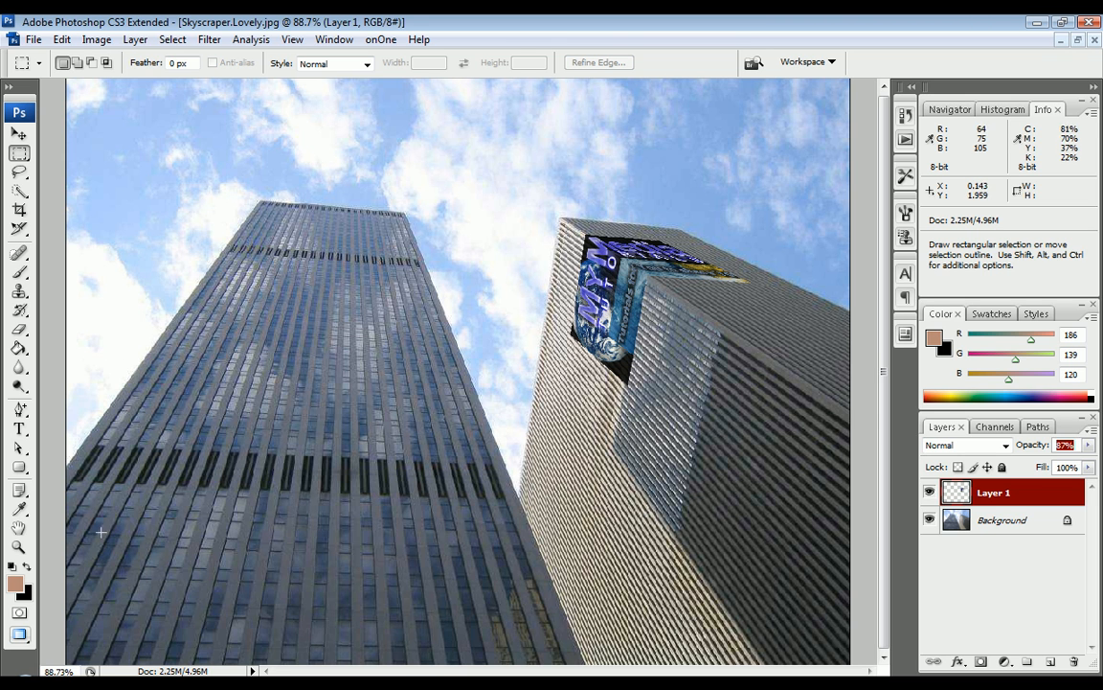